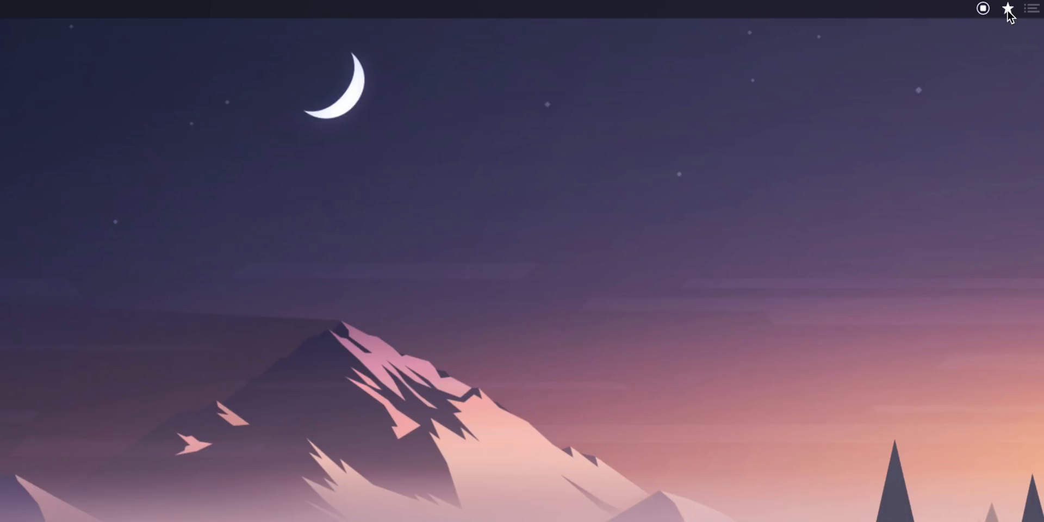
# - Expand Bartender from the menu bar so the hidden menu bar icons show again
pyautogui.click(1007, 9)
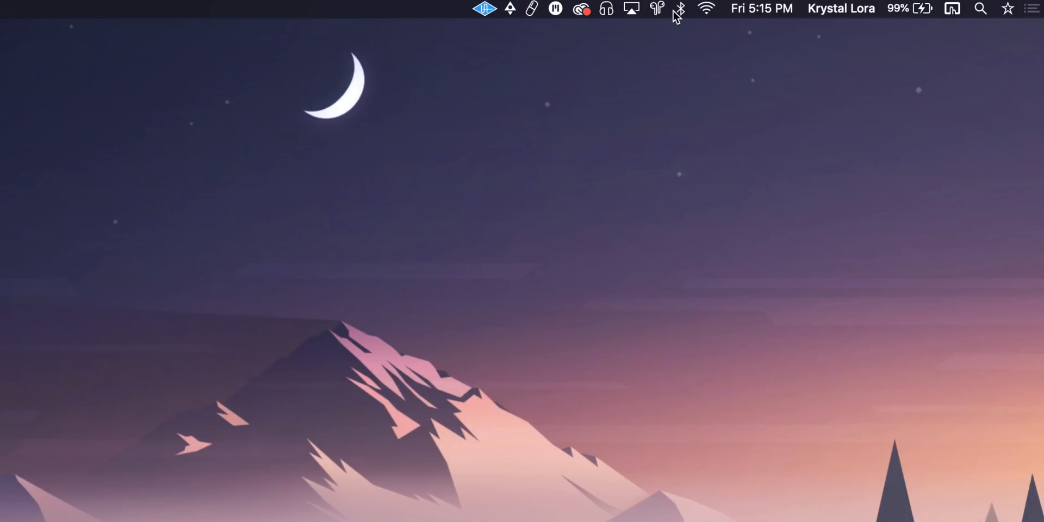
pyautogui.moveTo(656, 9)
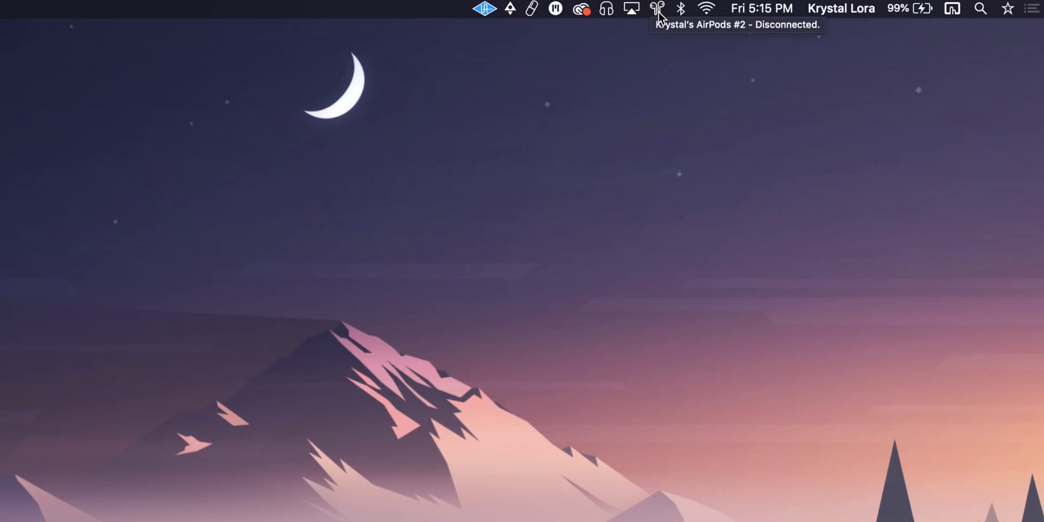
pyautogui.moveTo(612, 23)
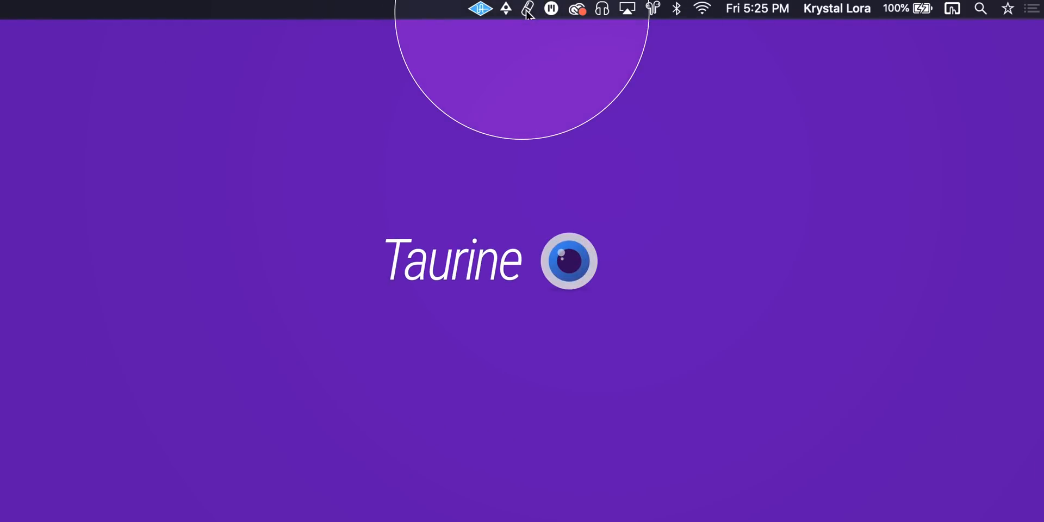
# - Choose Infinite as Taurine's 'Stay sleepless for' duration
pyautogui.click(529, 7)
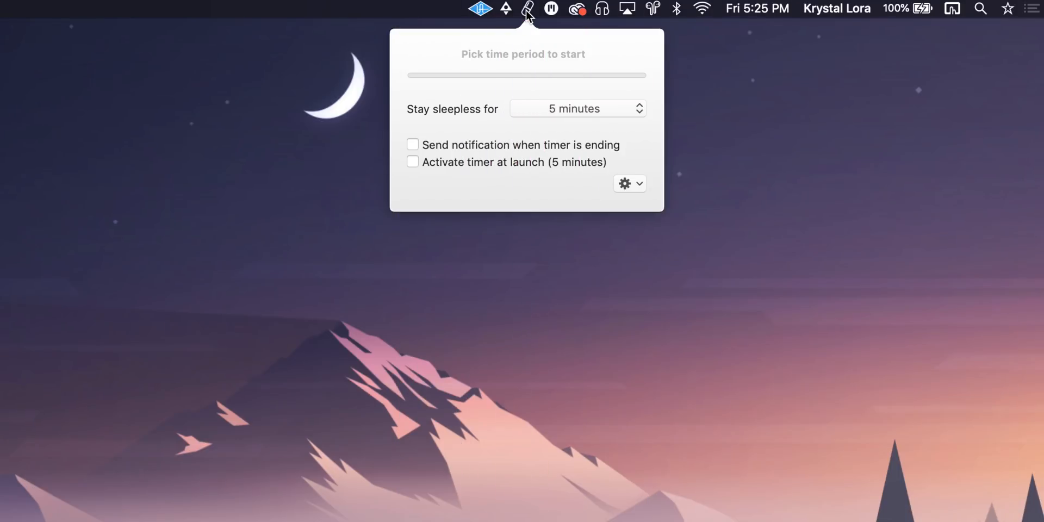
pyautogui.click(576, 108)
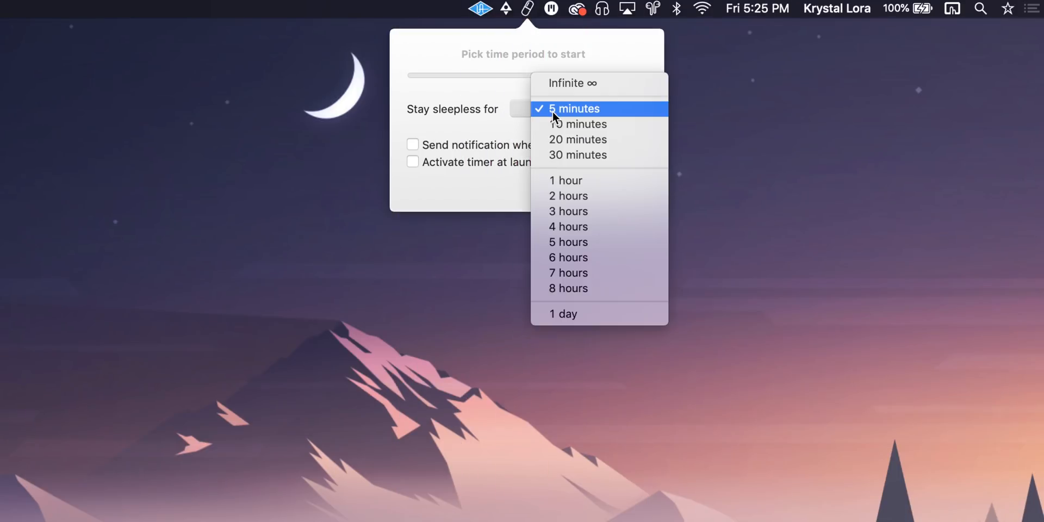
pyautogui.moveTo(581, 313)
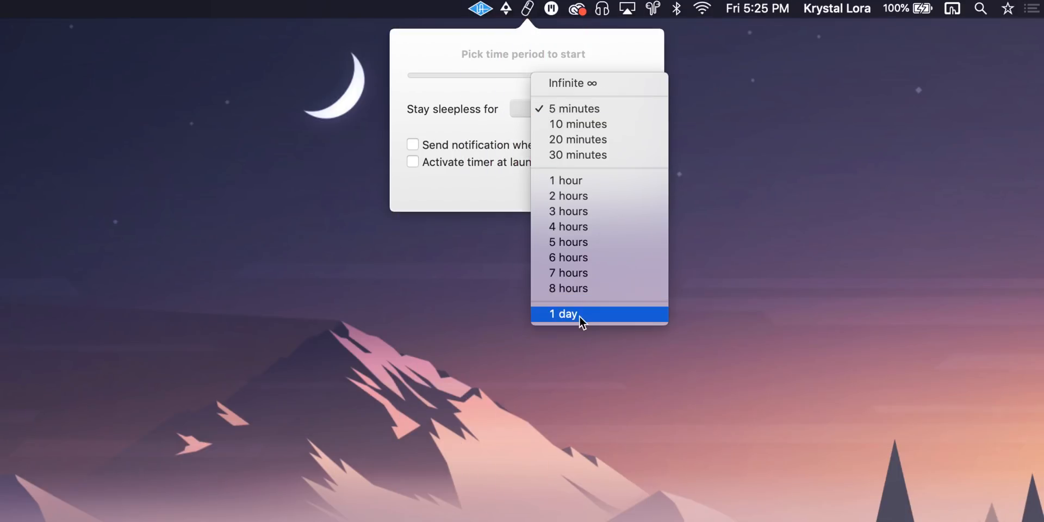
pyautogui.moveTo(593, 83)
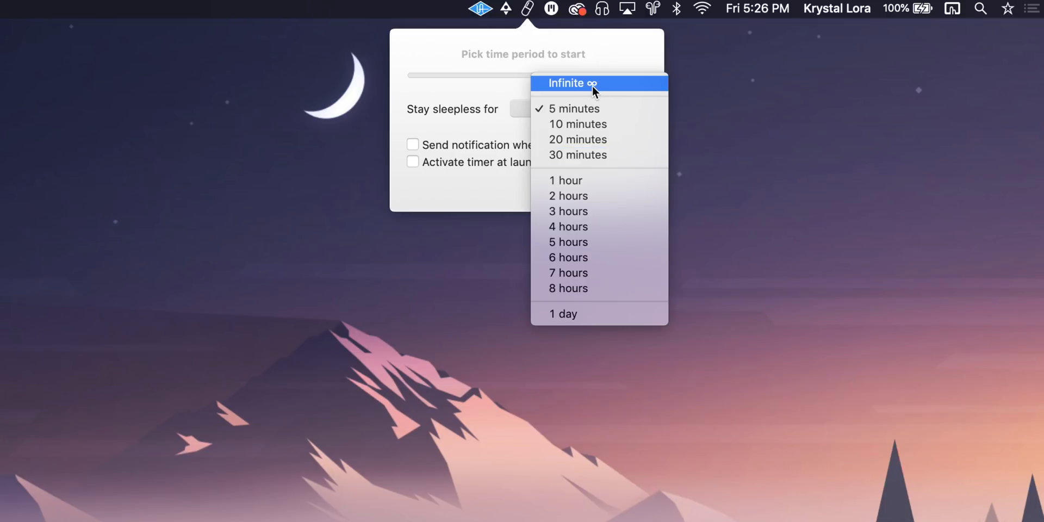
pyautogui.click(573, 82)
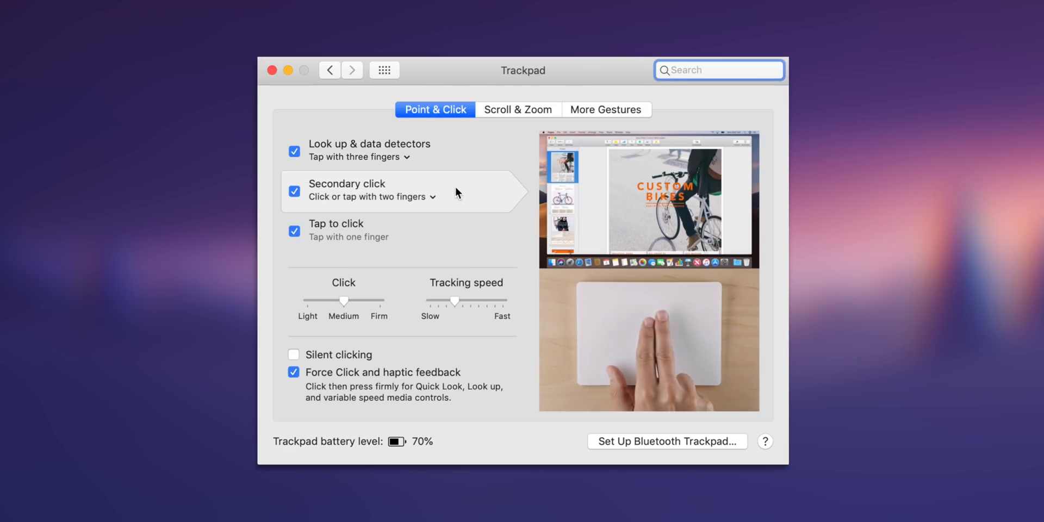
pyautogui.moveTo(398, 218)
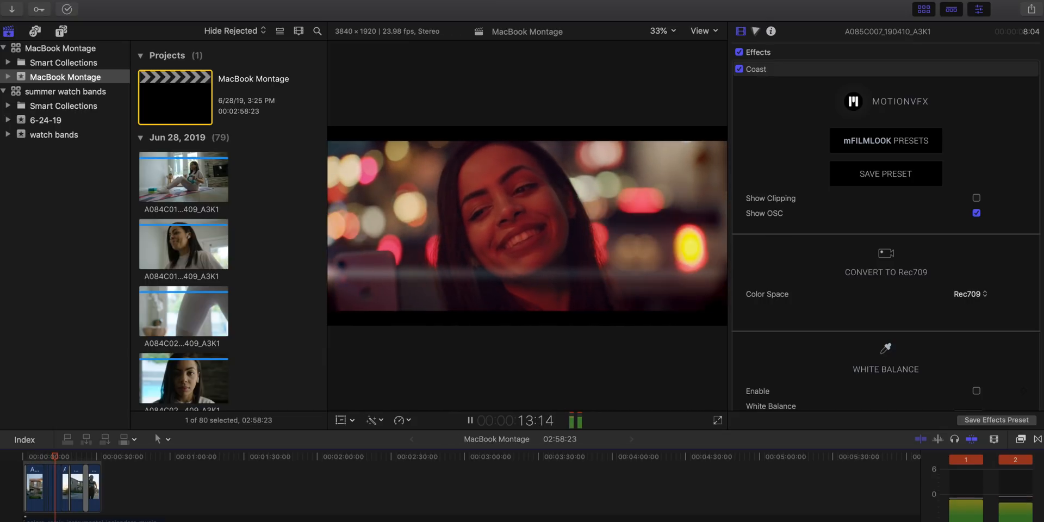
# - Show the mFilmLook category in the Effects Browser with its presets listed
pyautogui.click(885, 140)
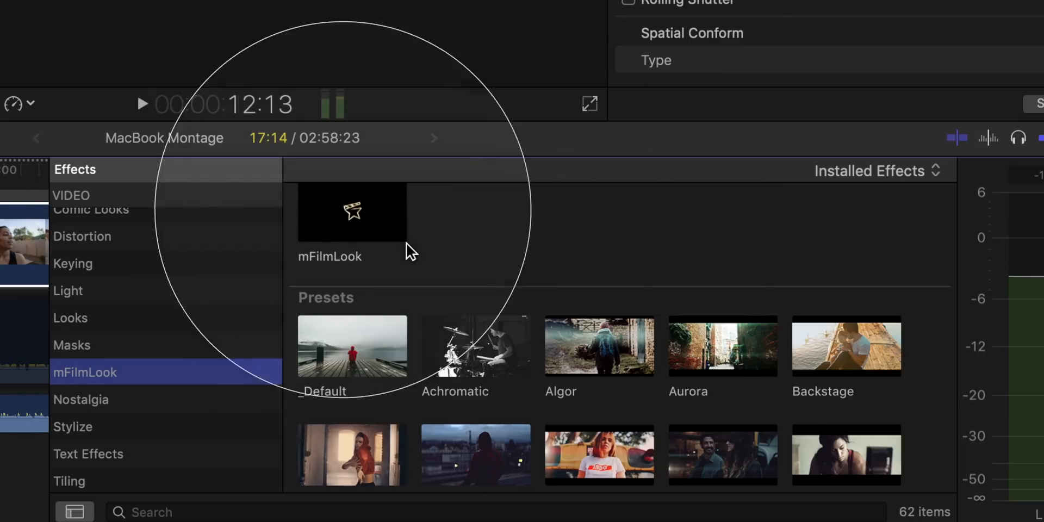
pyautogui.moveTo(365, 229)
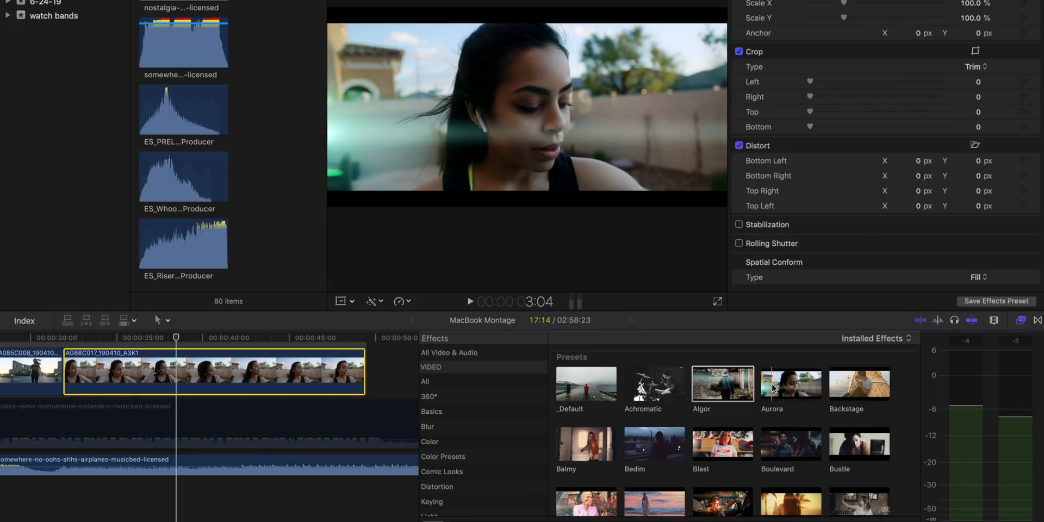
# - Preview mFilmLook looks on the clip and apply the Blast preset to it
pyautogui.click(859, 384)
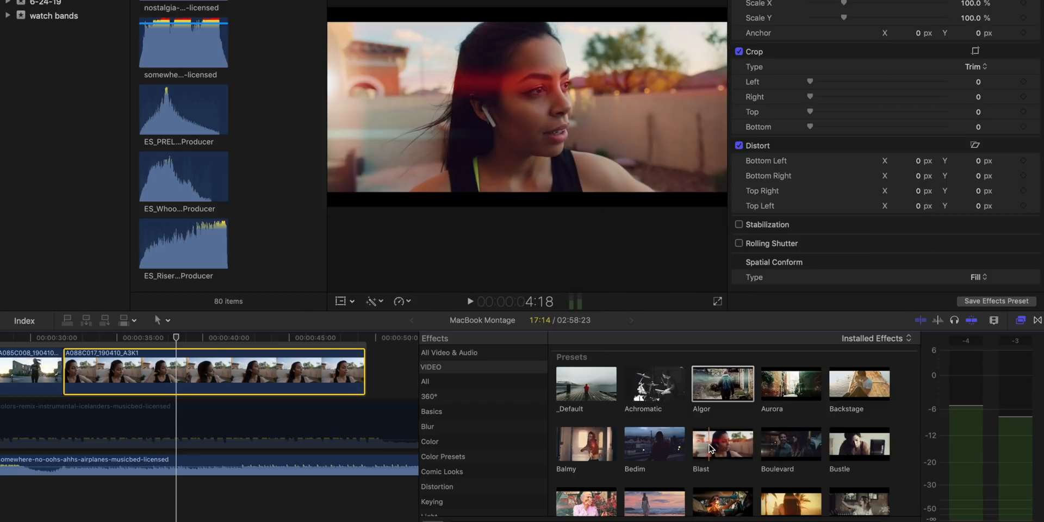
pyautogui.click(722, 443)
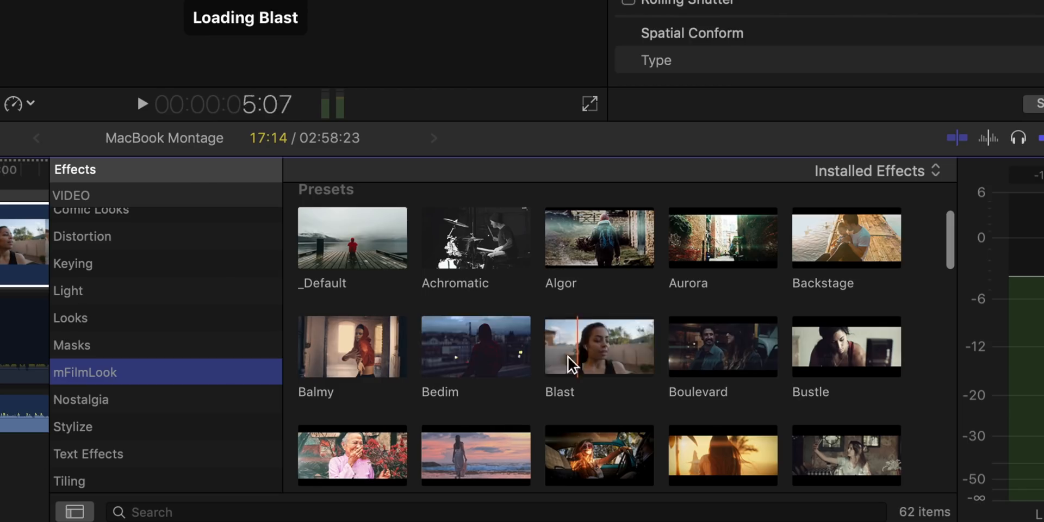
pyautogui.click(599, 346)
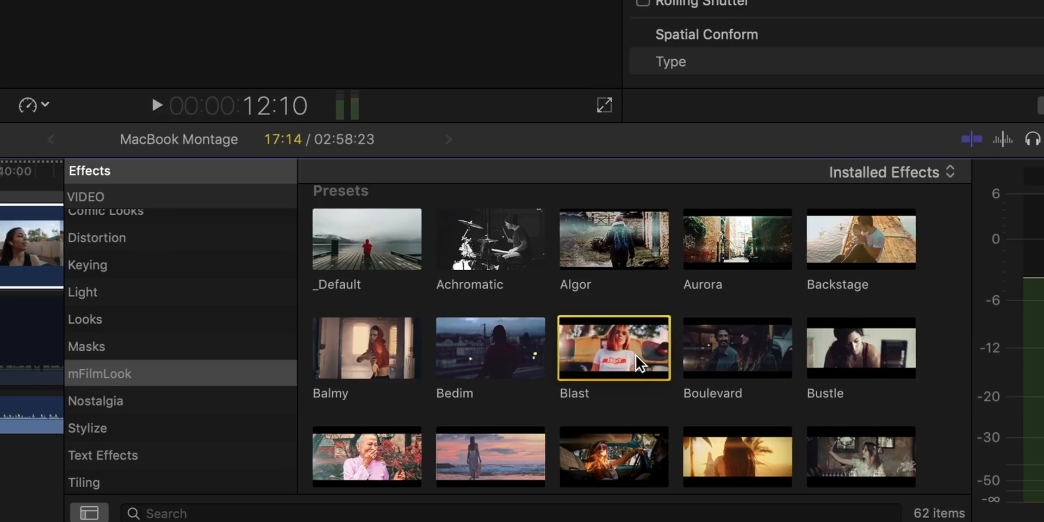
pyautogui.doubleClick(612, 348)
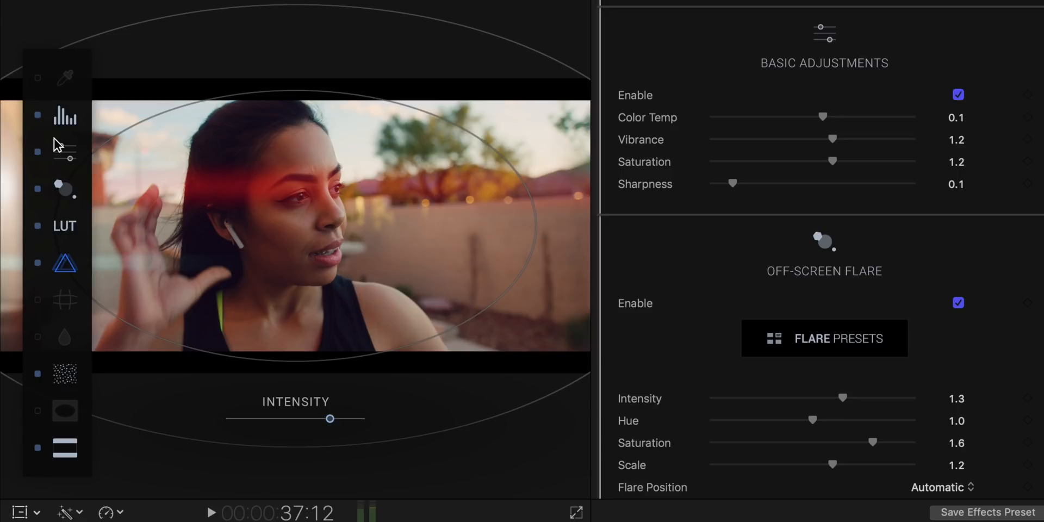
pyautogui.moveTo(97, 260)
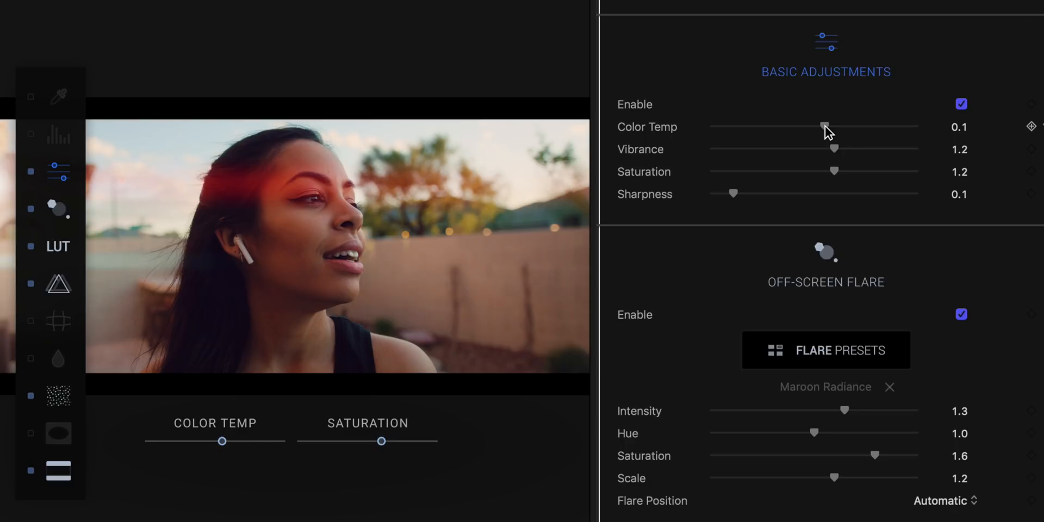
pyautogui.moveTo(831, 133)
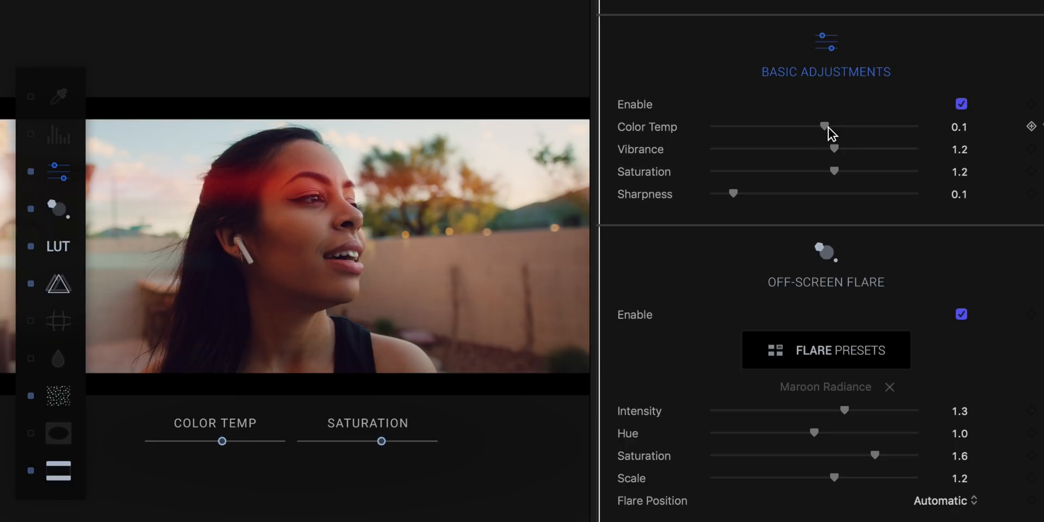
# - Warm the clip's Basic Adjustments Color Temp to 0.13
pyautogui.moveTo(826, 128); pyautogui.dragTo(806, 127)
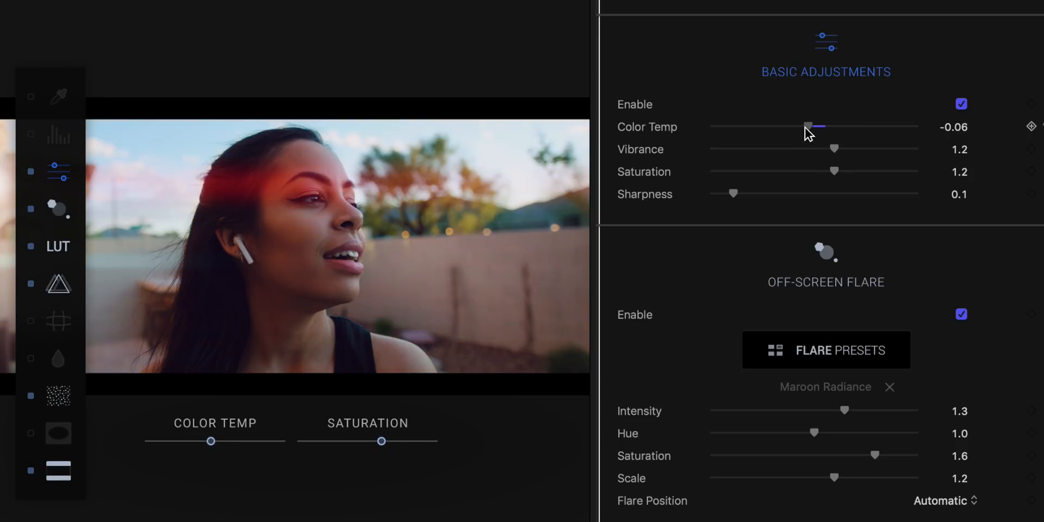
pyautogui.moveTo(809, 126); pyautogui.dragTo(829, 127)
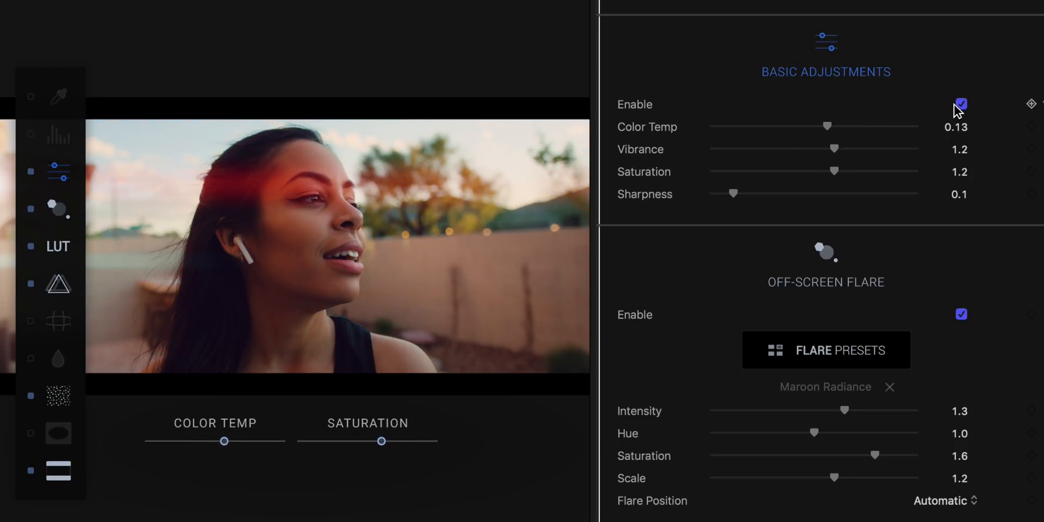
pyautogui.click(961, 105)
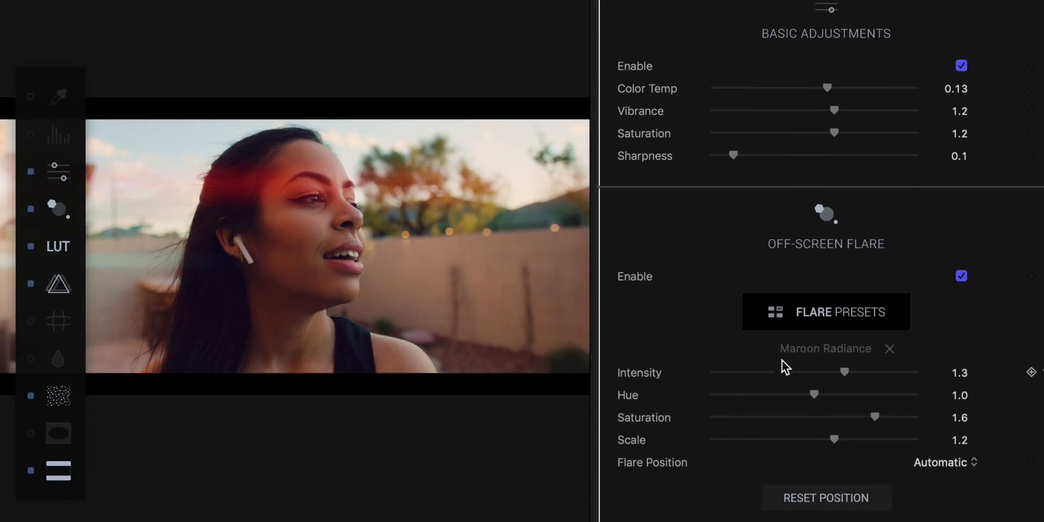
# - Lower the Off-Screen Flare intensity to about 0.8
pyautogui.scroll(-3)
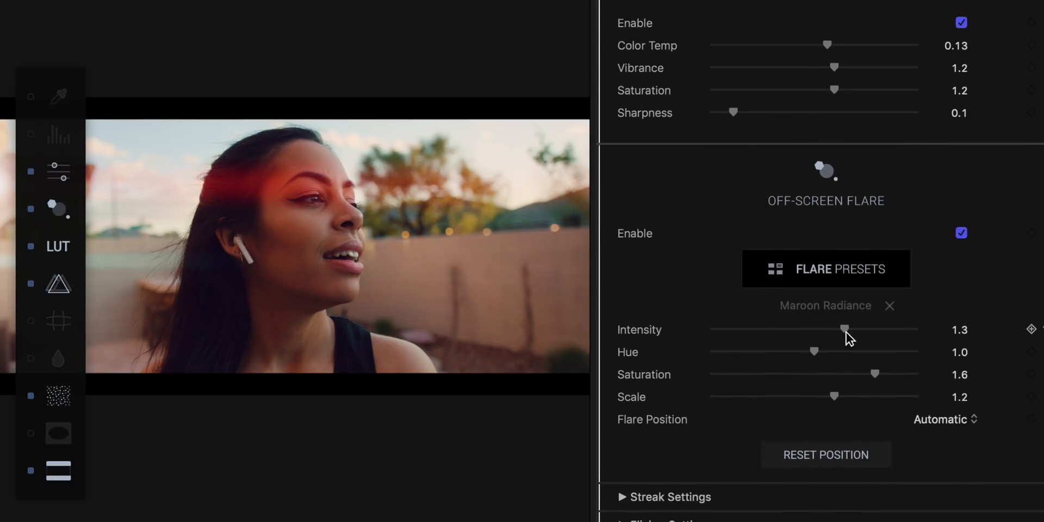
pyautogui.moveTo(846, 329); pyautogui.dragTo(821, 329)
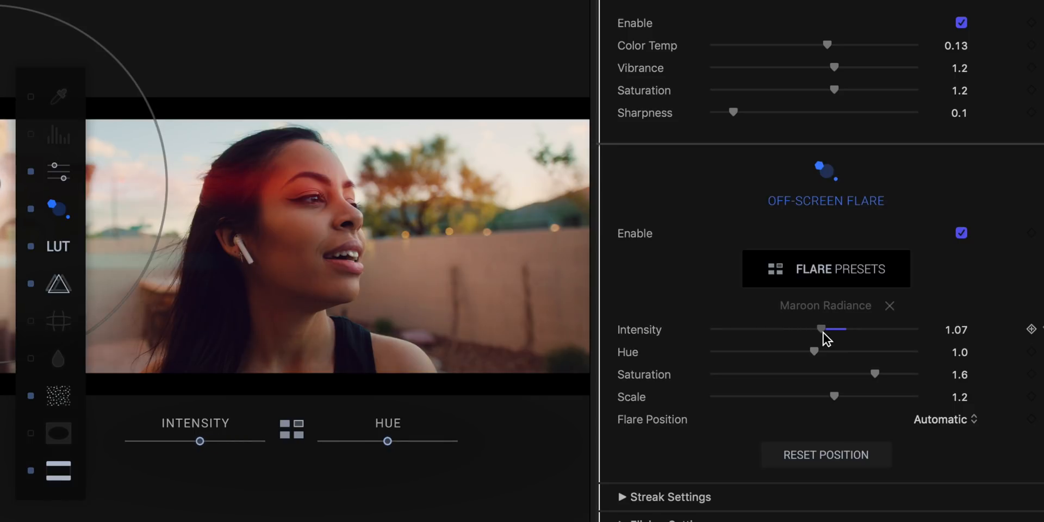
pyautogui.moveTo(822, 329); pyautogui.dragTo(794, 330)
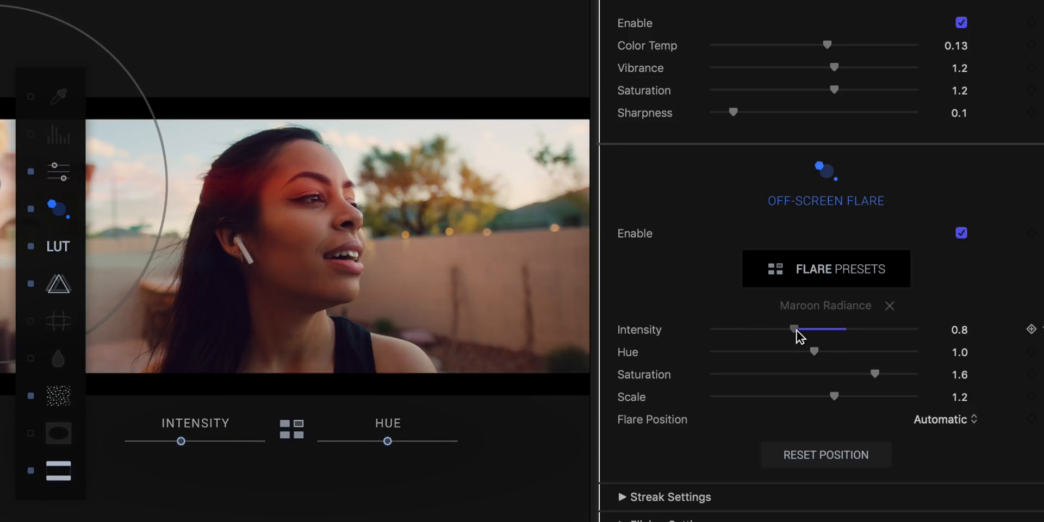
pyautogui.moveTo(796, 329); pyautogui.dragTo(793, 329)
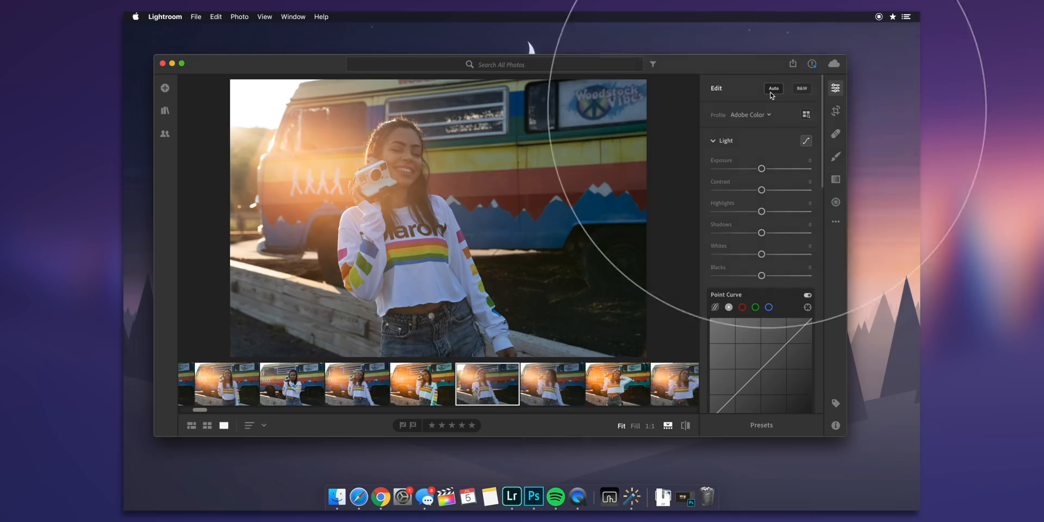
# - Brighten the portrait's exposure slightly and boost its contrast
pyautogui.click(774, 88)
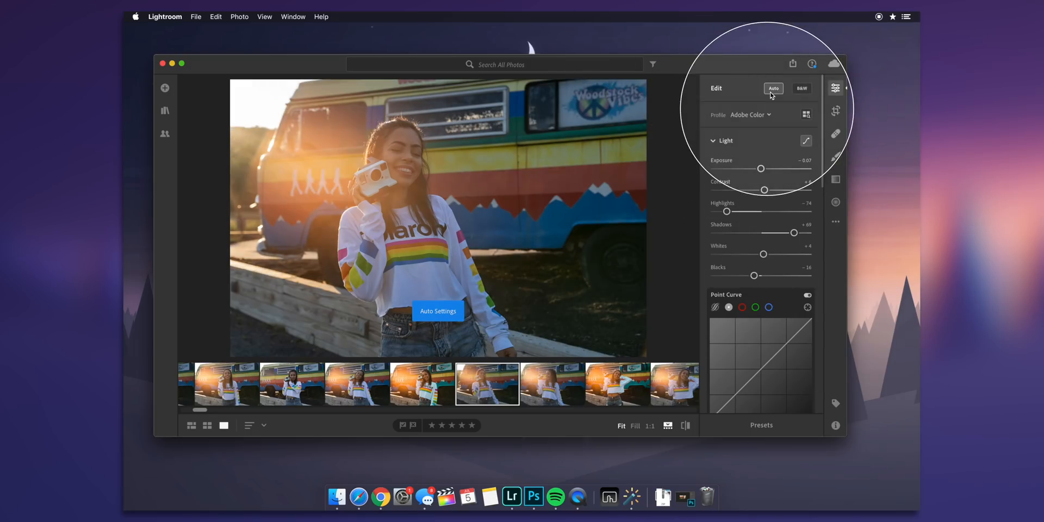
pyautogui.click(774, 88)
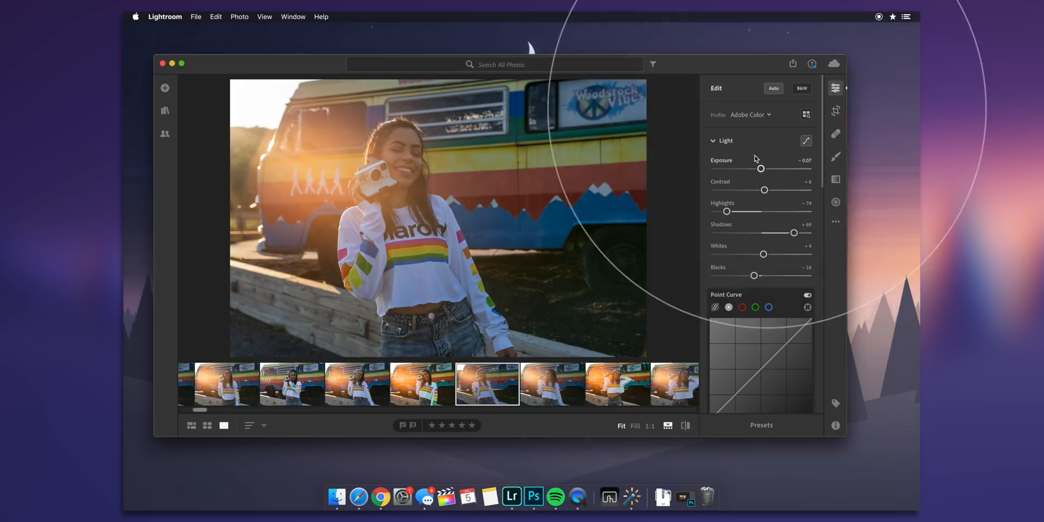
pyautogui.moveTo(761, 168); pyautogui.dragTo(762, 168)
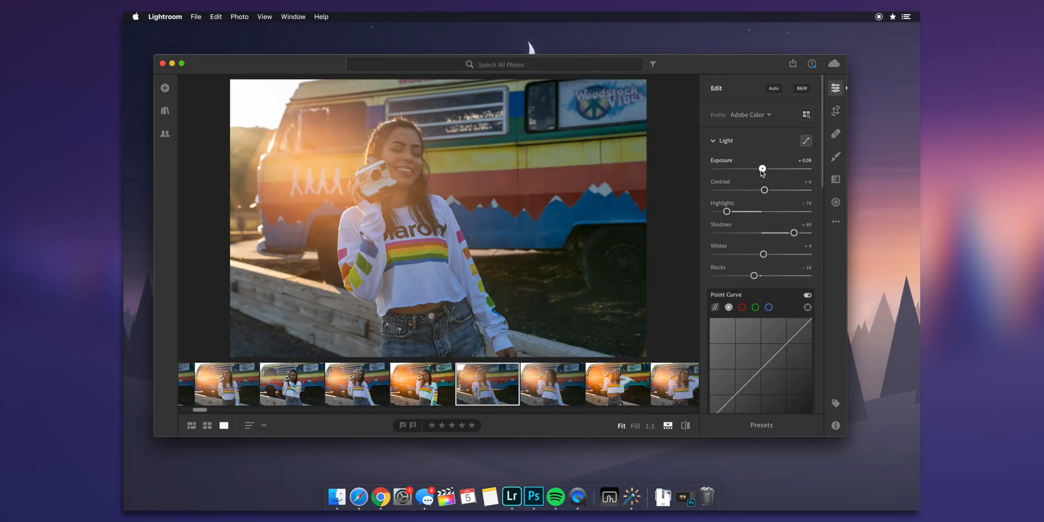
pyautogui.moveTo(763, 169); pyautogui.dragTo(763, 169)
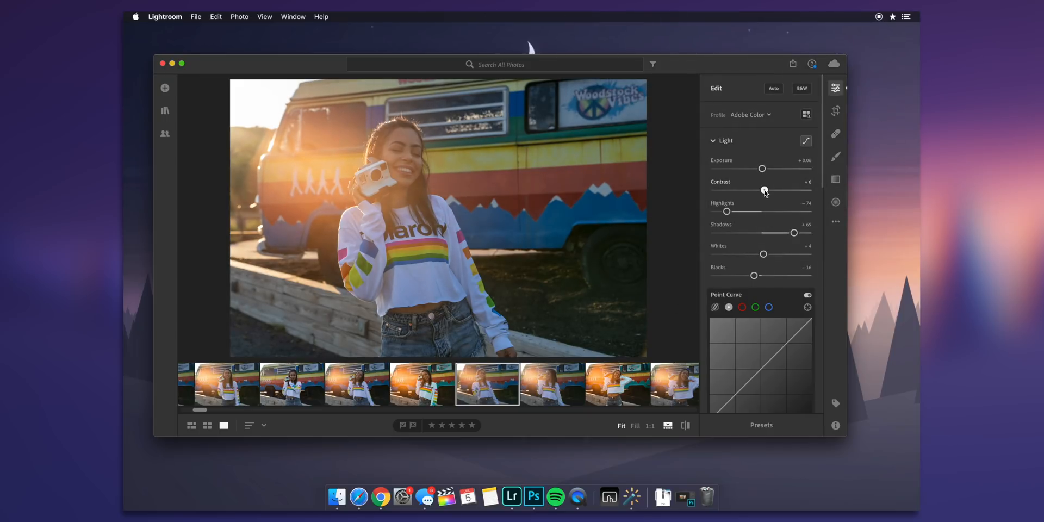
pyautogui.moveTo(764, 191); pyautogui.dragTo(779, 190)
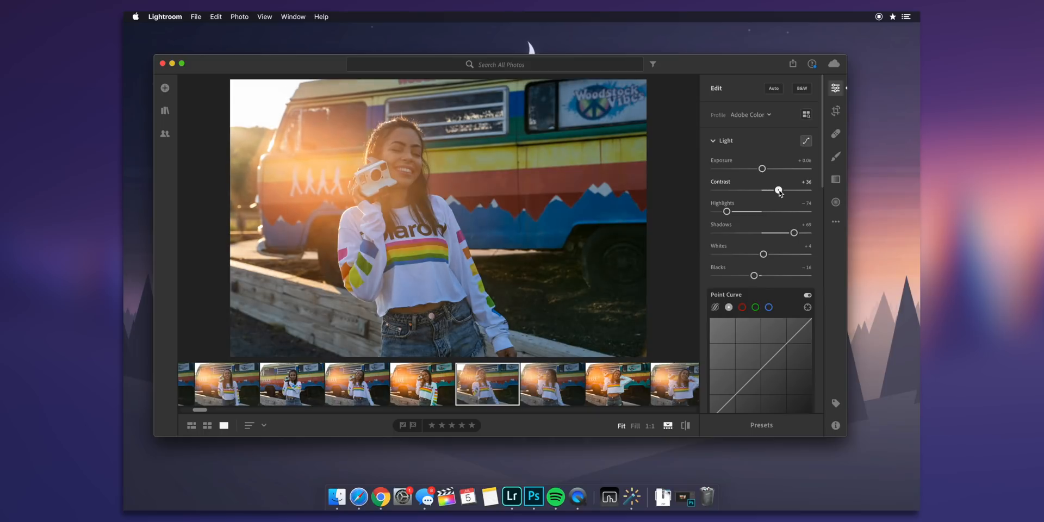
# - Compare the edit with the original, then send the photo to Edit in Photoshop
pyautogui.scroll(-3)
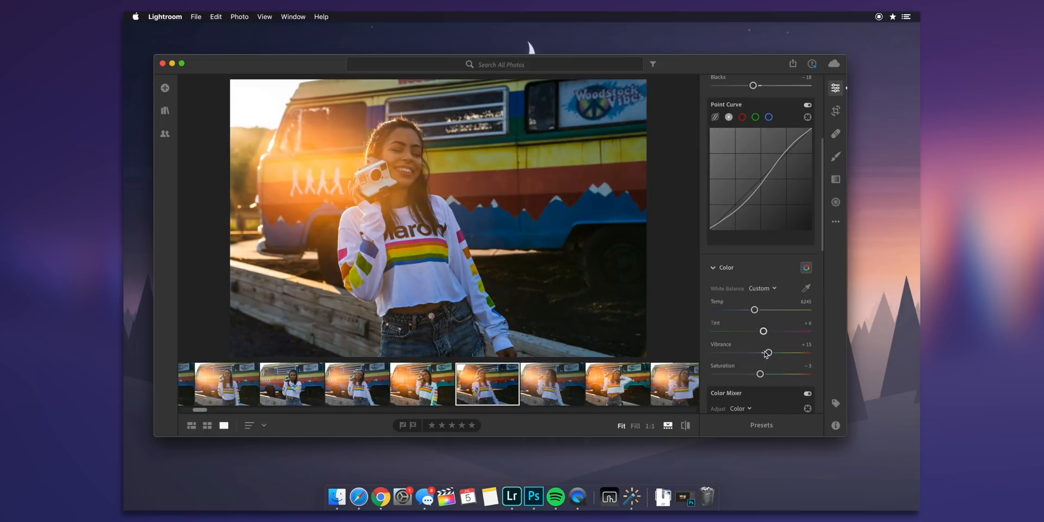
pyautogui.scroll(-3)
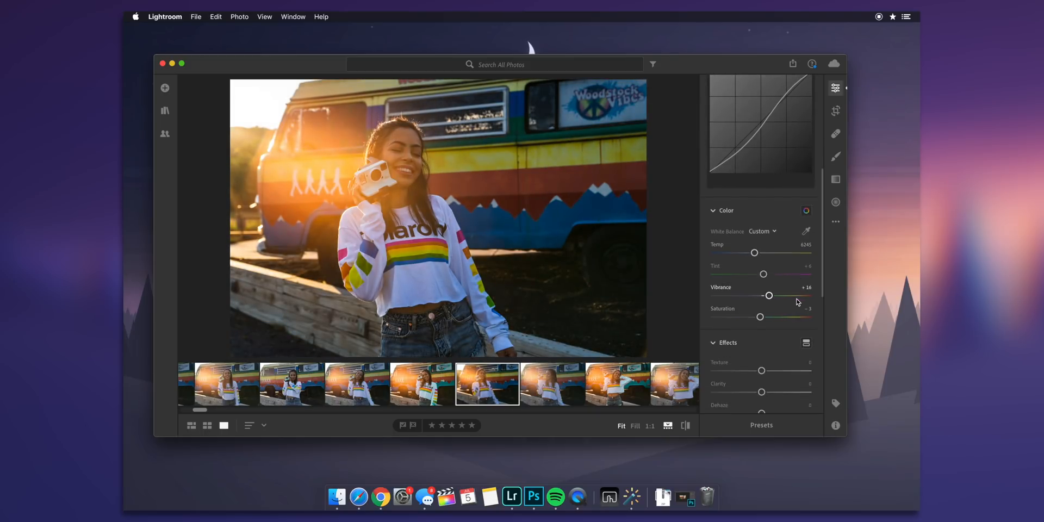
pyautogui.click(809, 206)
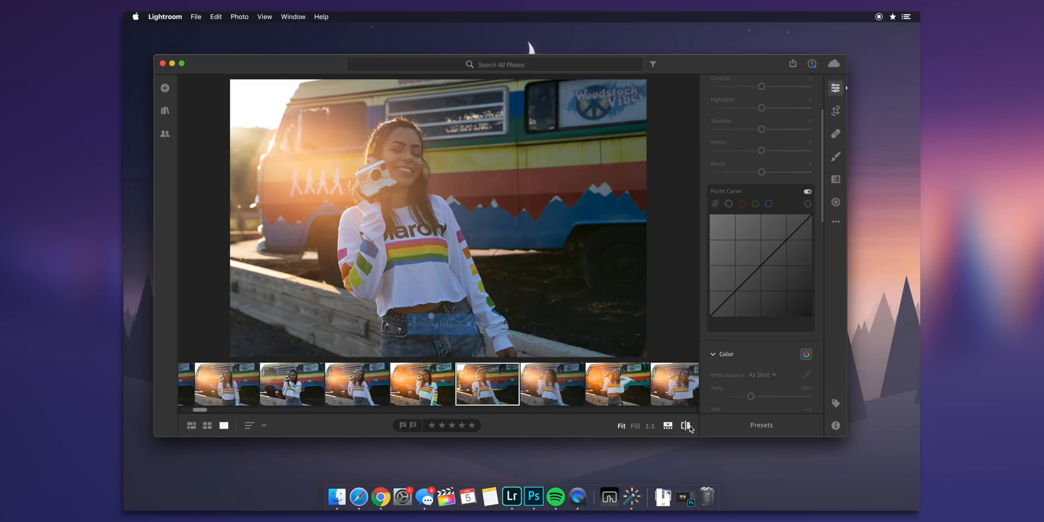
pyautogui.rightClick(439, 241)
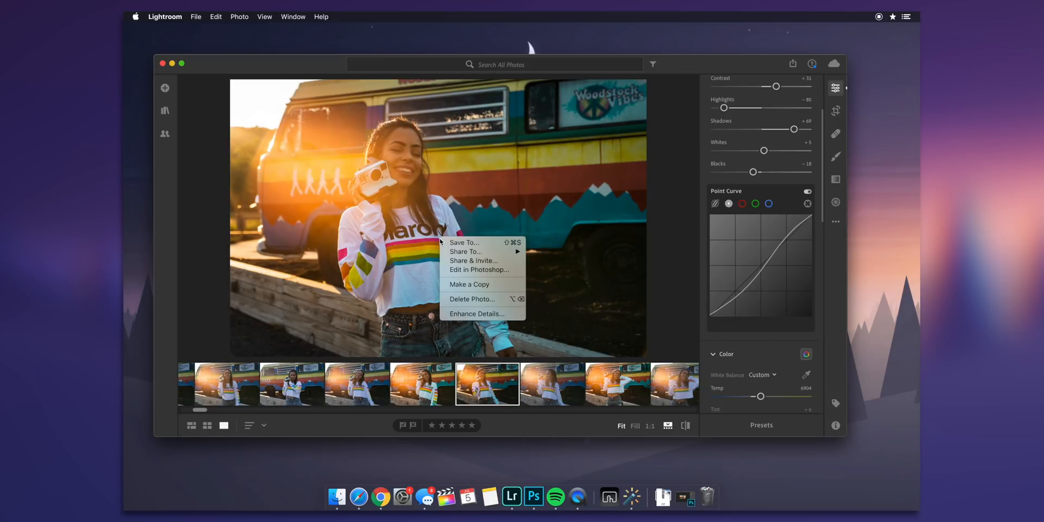
pyautogui.click(478, 270)
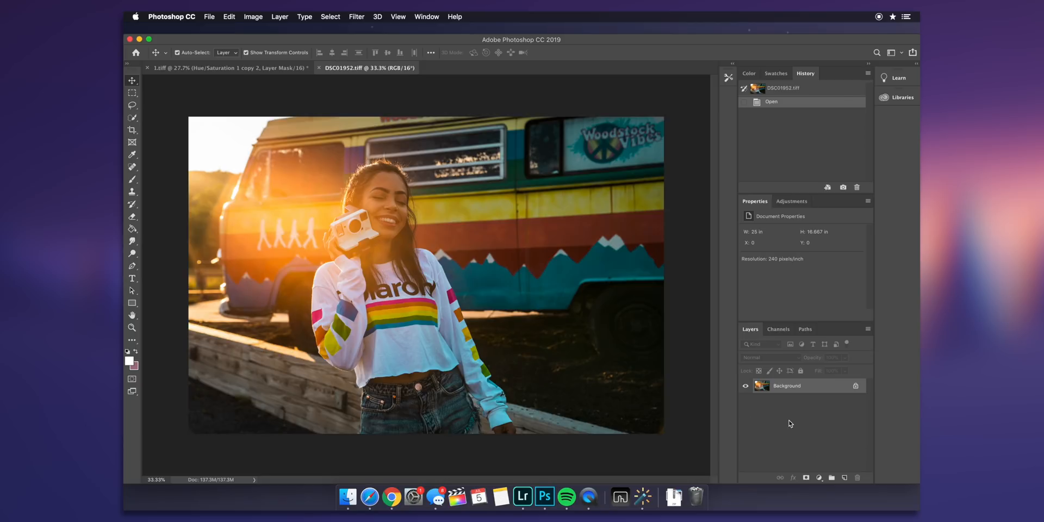
# - Convert the Background into editable Layer 0, then switch to the 1.tiff document
pyautogui.doubleClick(787, 385)
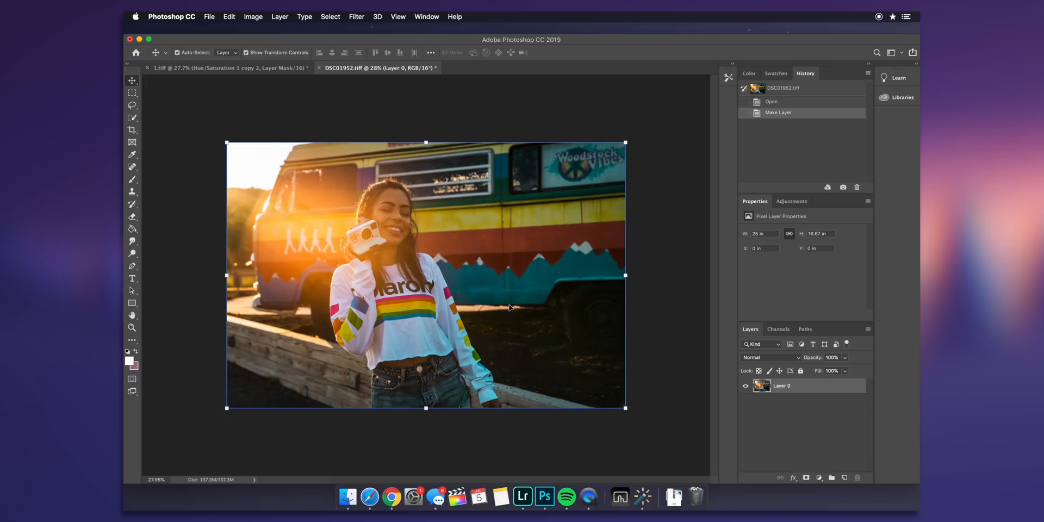
pyautogui.moveTo(266, 111)
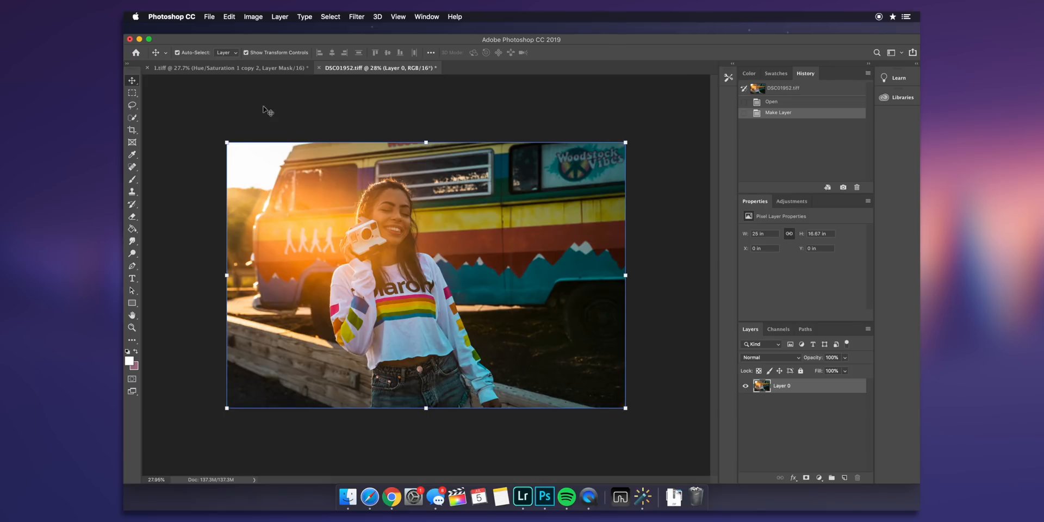
pyautogui.click(226, 68)
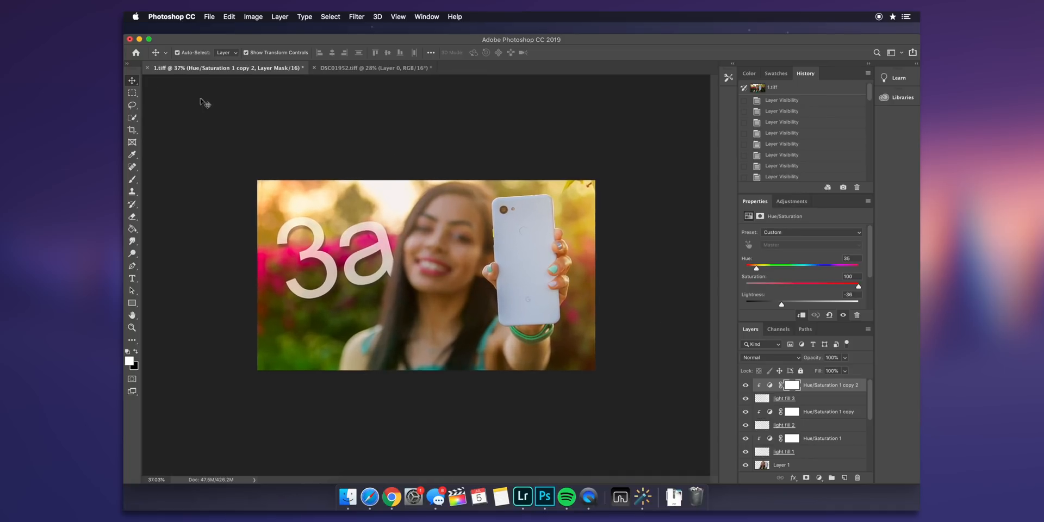
pyautogui.moveTo(803, 420)
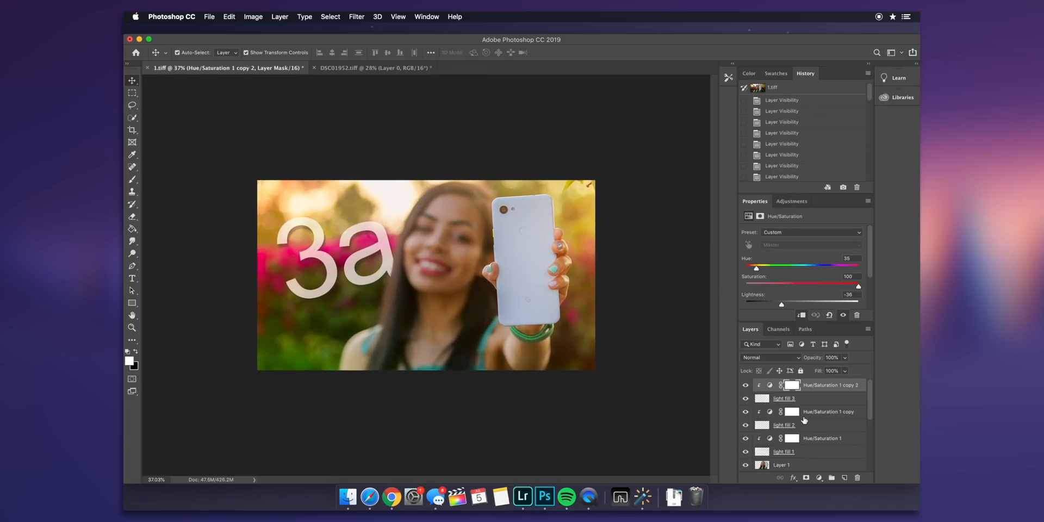
# - Hide light fill 3, Hue/Saturation 1 copy 2 and the other fill layers, and add a new empty layer
pyautogui.click(746, 451)
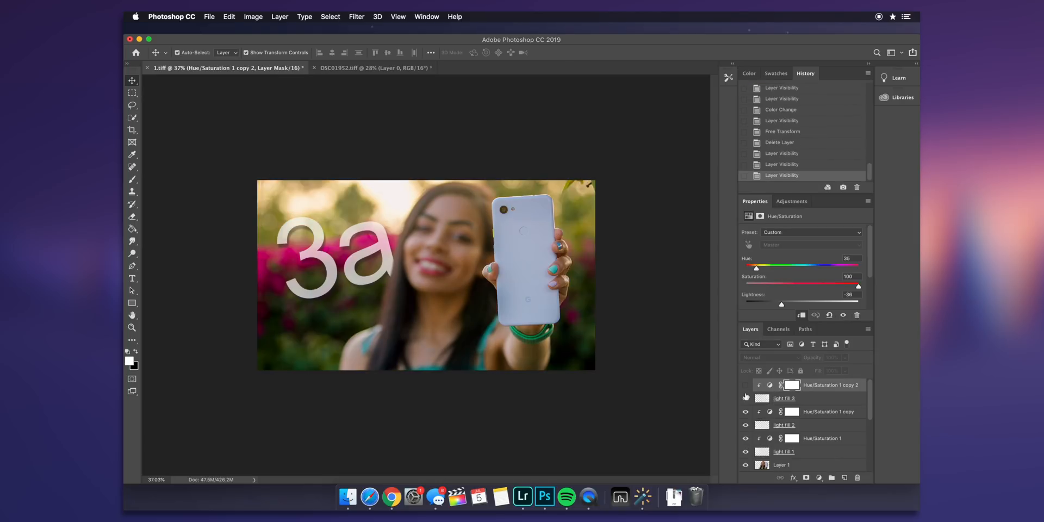
pyautogui.click(746, 398)
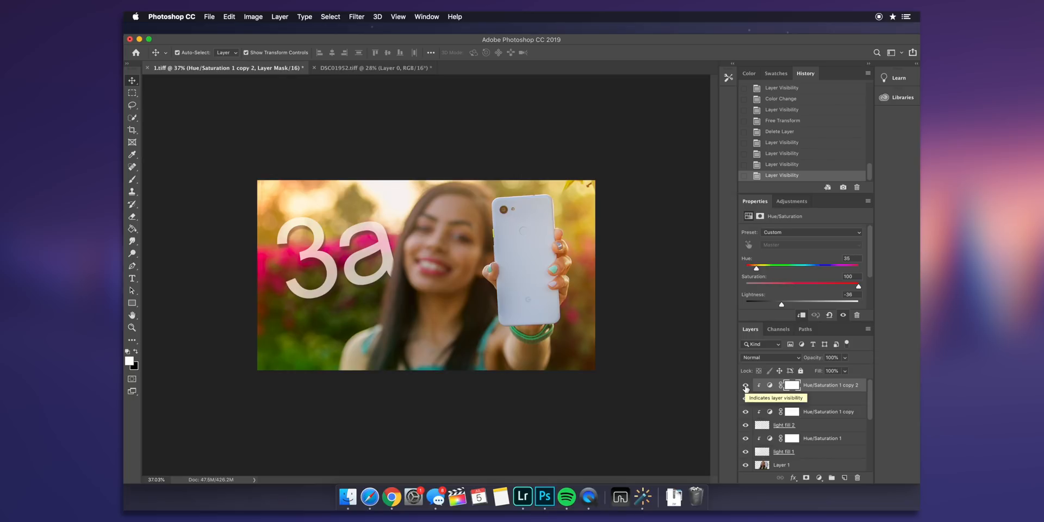
pyautogui.click(745, 385)
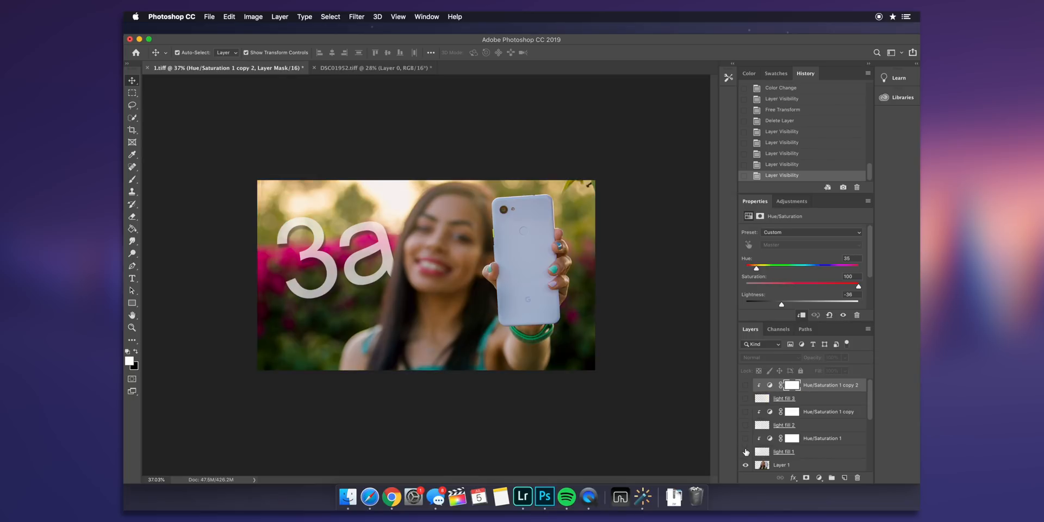
pyautogui.click(844, 478)
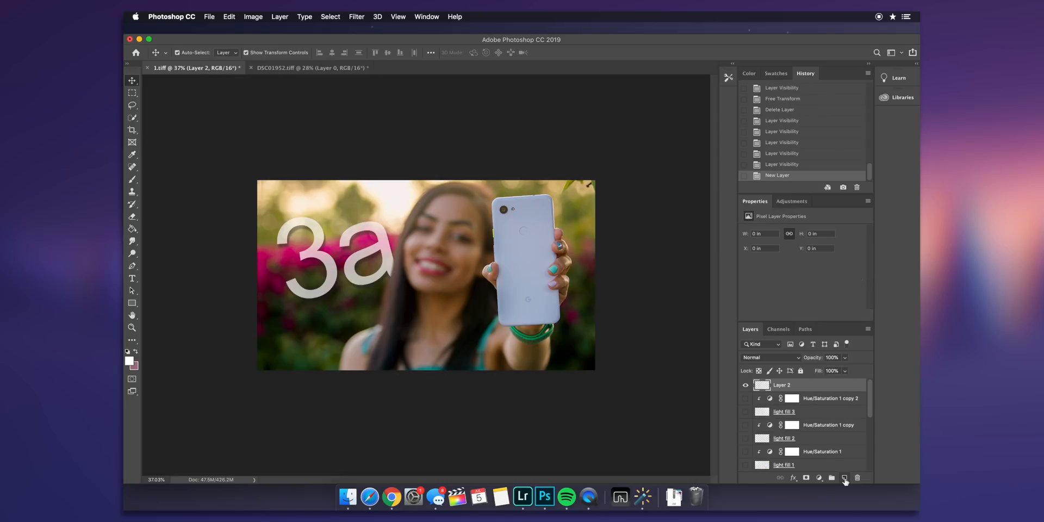
pyautogui.moveTo(133, 193)
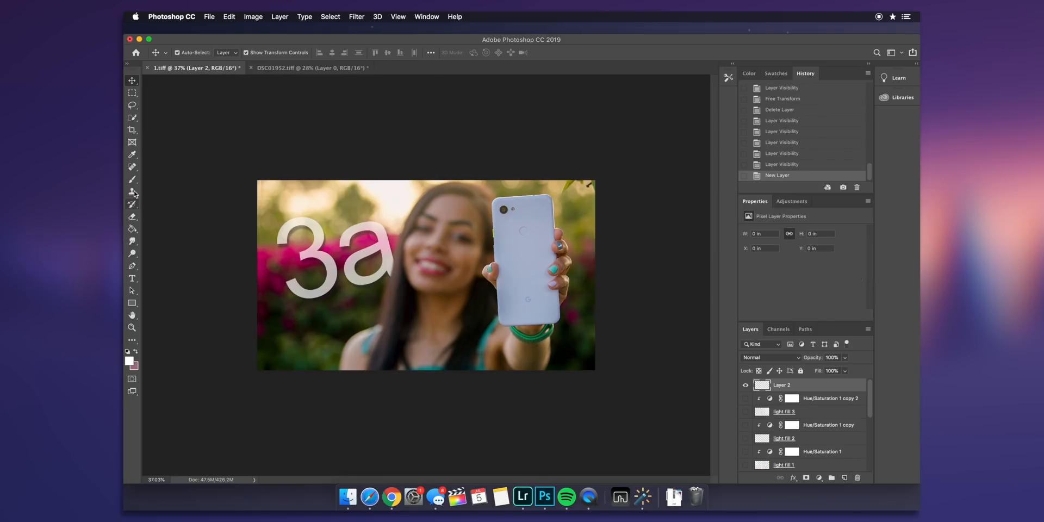
# - Brush a soft white glow near the phone, scale it up to the upper right, blend as Linear Dodge (Add)
pyautogui.click(132, 180)
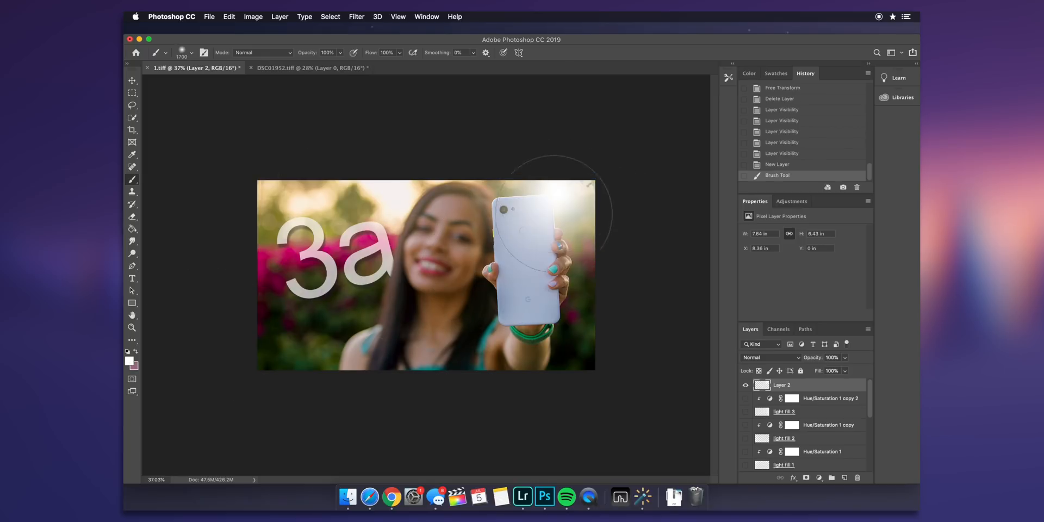
pyautogui.moveTo(552, 213); pyautogui.dragTo(526, 280)
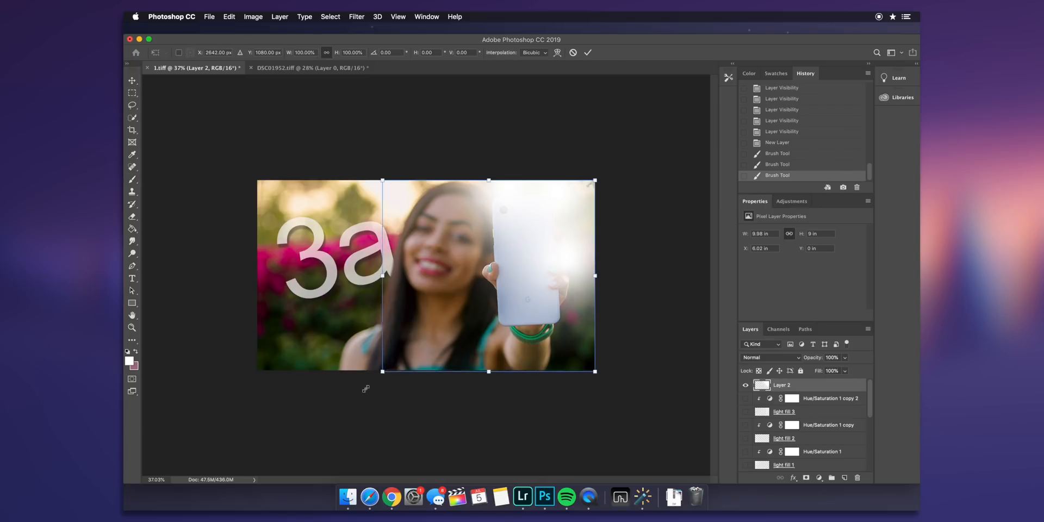
pyautogui.moveTo(595, 180); pyautogui.dragTo(677, 107)
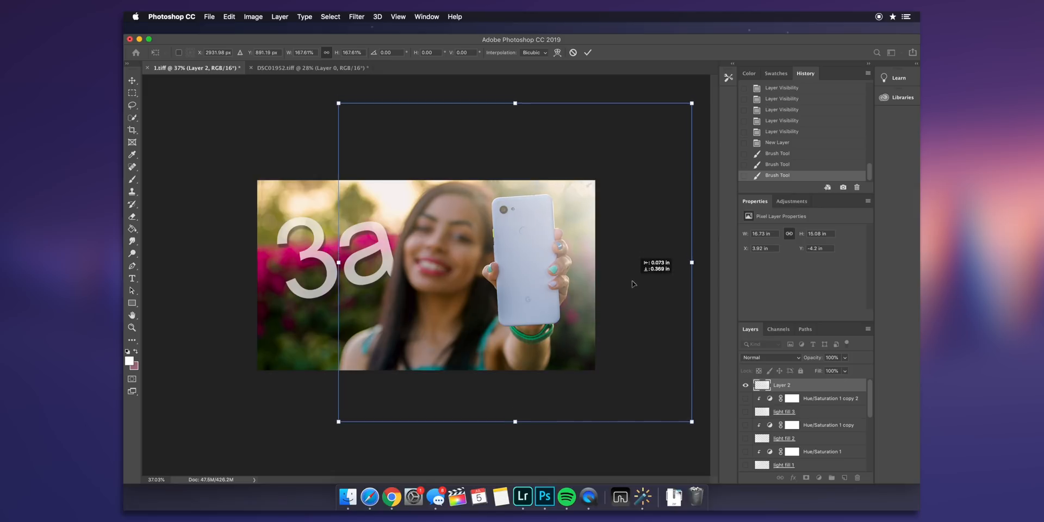
pyautogui.moveTo(512, 262); pyautogui.dragTo(521, 249)
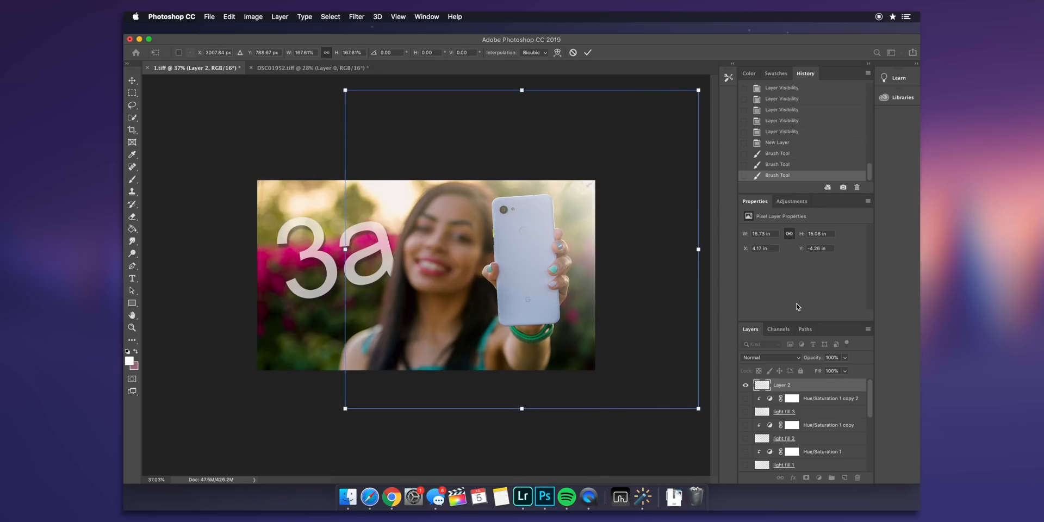
pyautogui.click(769, 358)
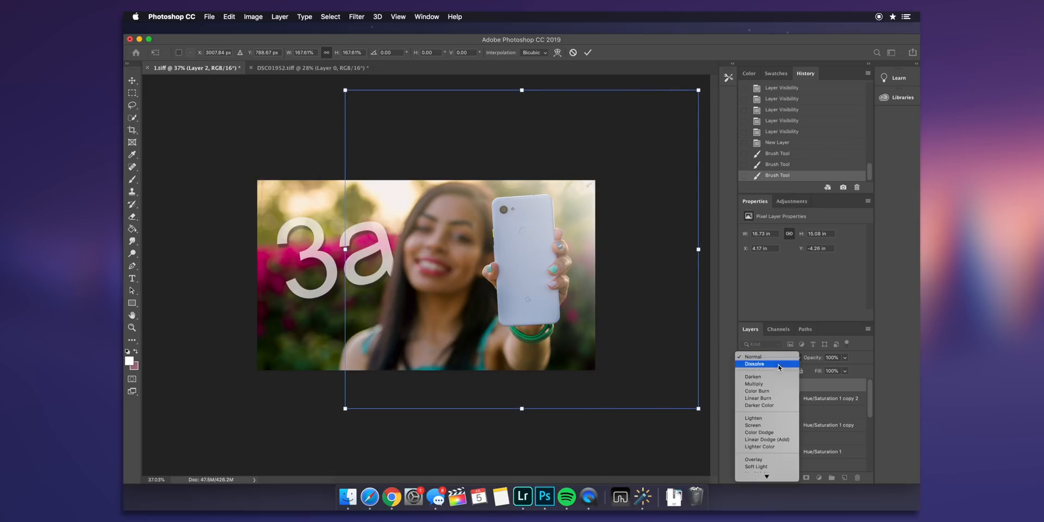
pyautogui.click(767, 440)
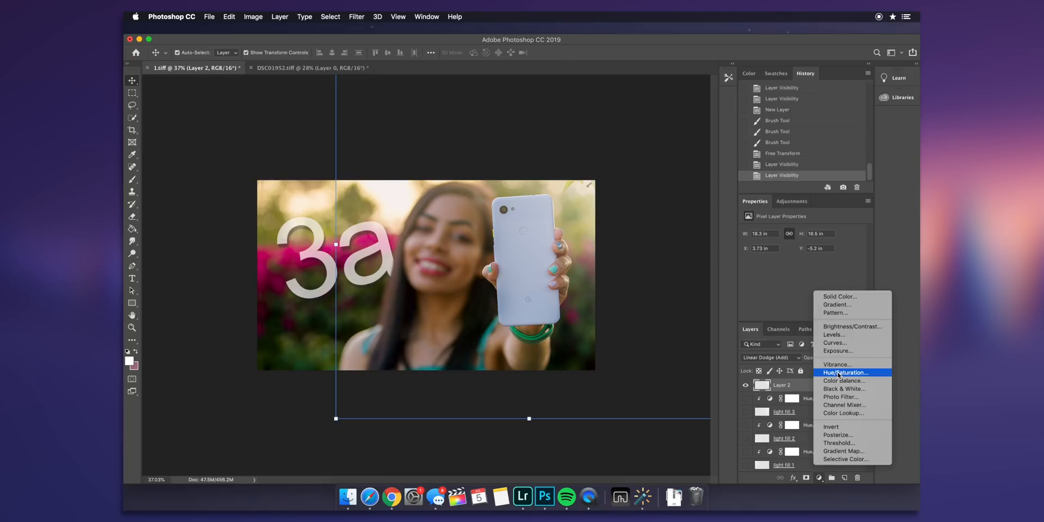
# - Add a colorized Hue/Saturation adjustment above the glow and set its saturation
pyautogui.click(846, 372)
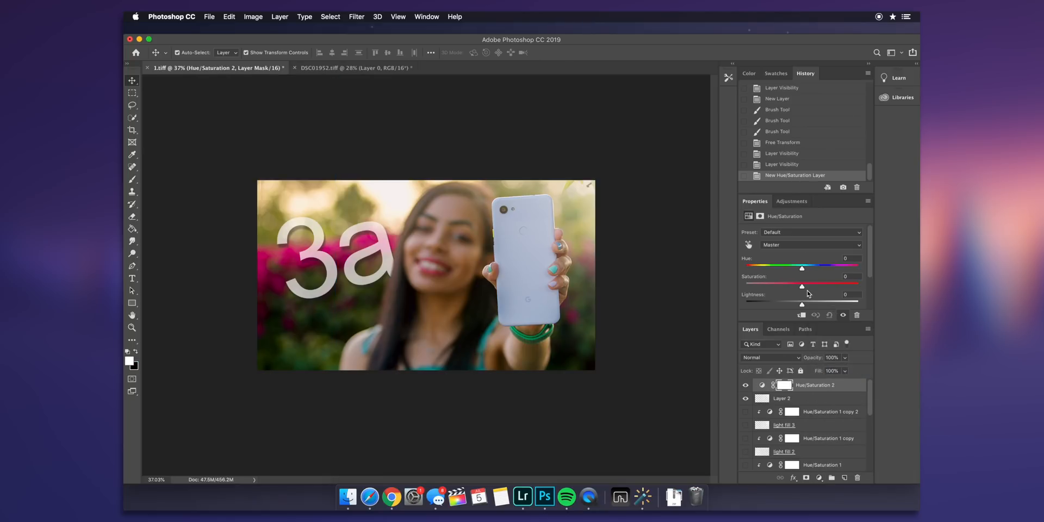
pyautogui.click(792, 268)
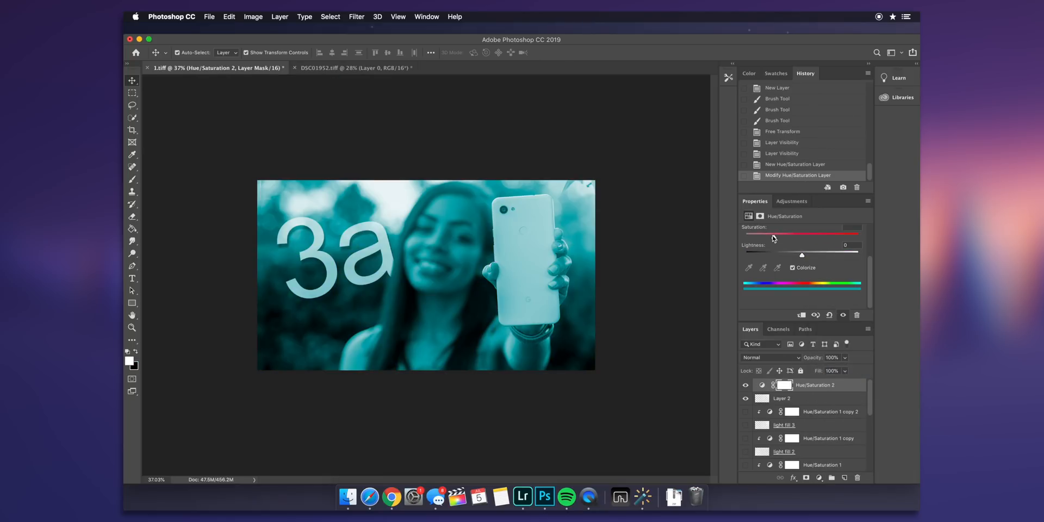
pyautogui.moveTo(747, 235); pyautogui.dragTo(858, 235)
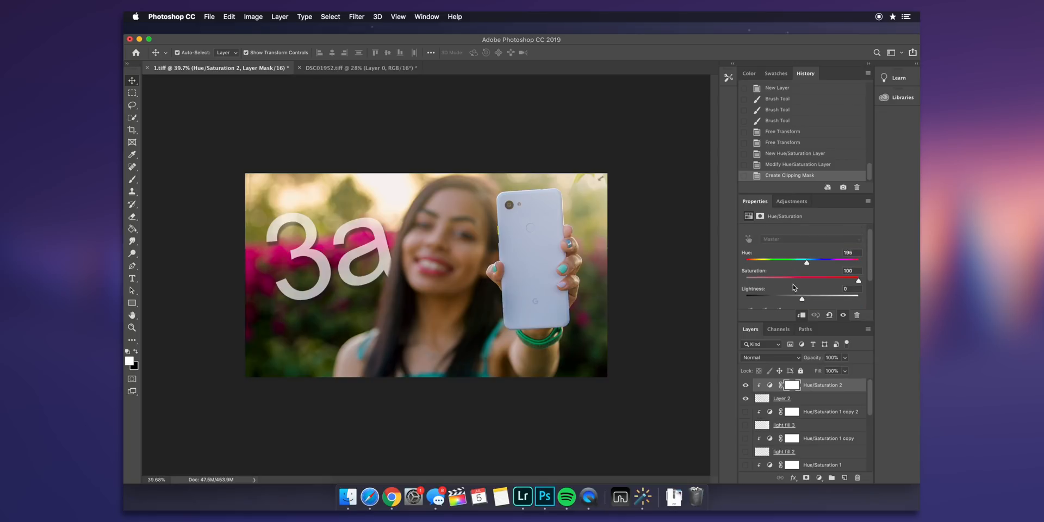
pyautogui.moveTo(803, 301)
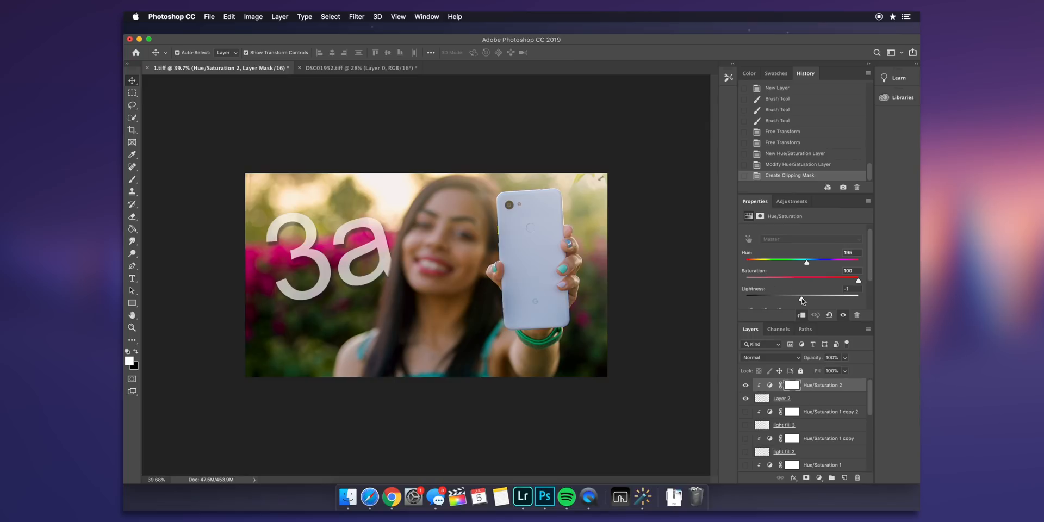
# - Drop Lightness to about -45 and settle Hue near 36 for a warm golden orange tint
pyautogui.moveTo(803, 301); pyautogui.dragTo(769, 300)
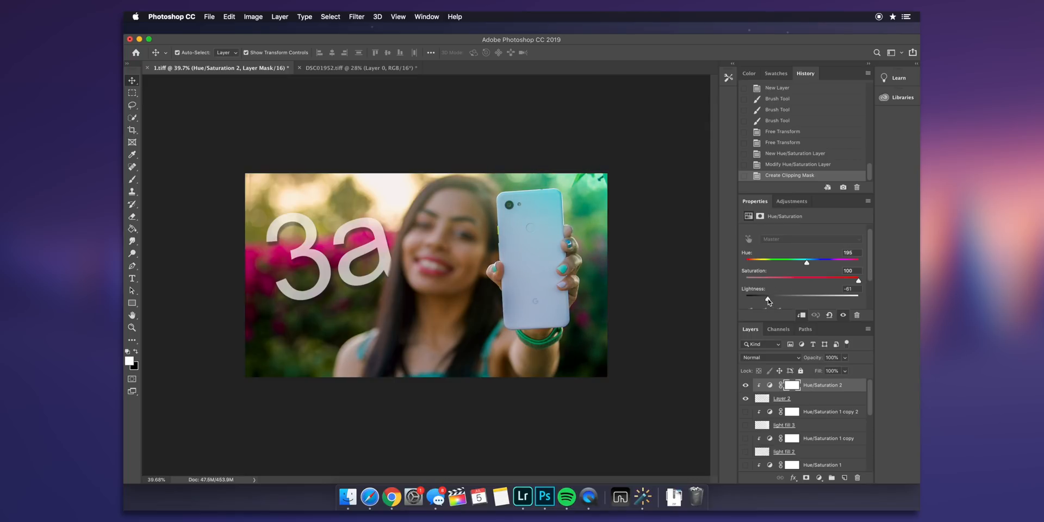
pyautogui.moveTo(806, 261); pyautogui.dragTo(766, 261)
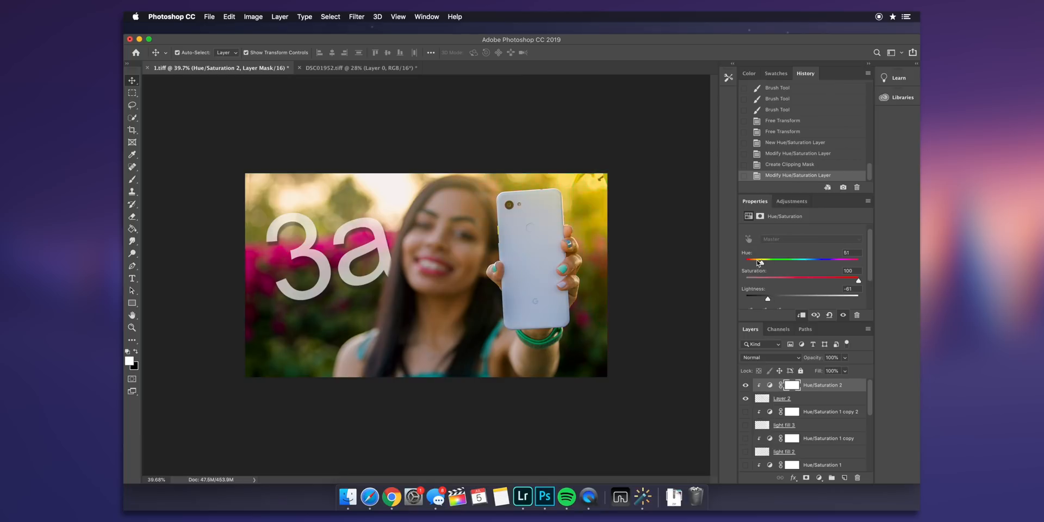
pyautogui.moveTo(756, 260); pyautogui.dragTo(779, 260)
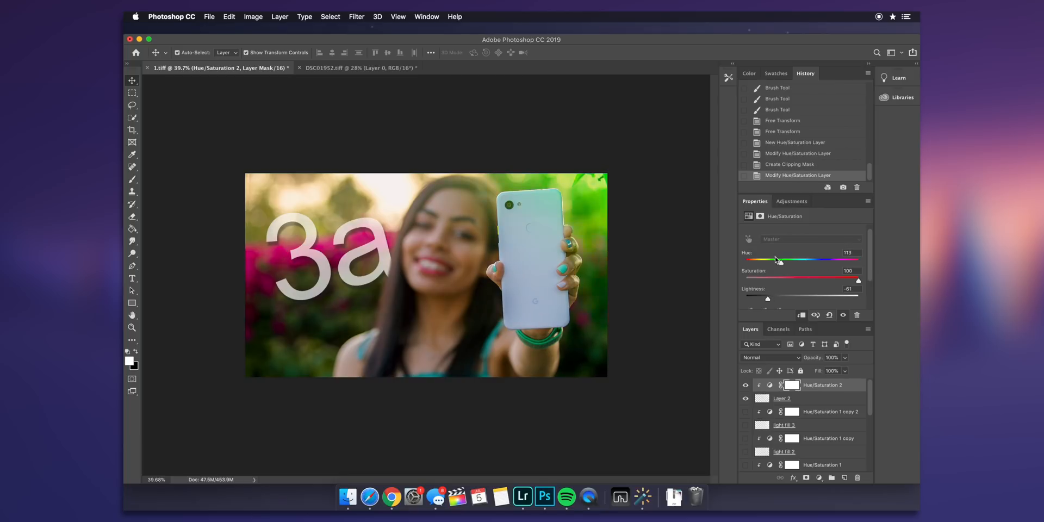
pyautogui.moveTo(776, 260); pyautogui.dragTo(759, 260)
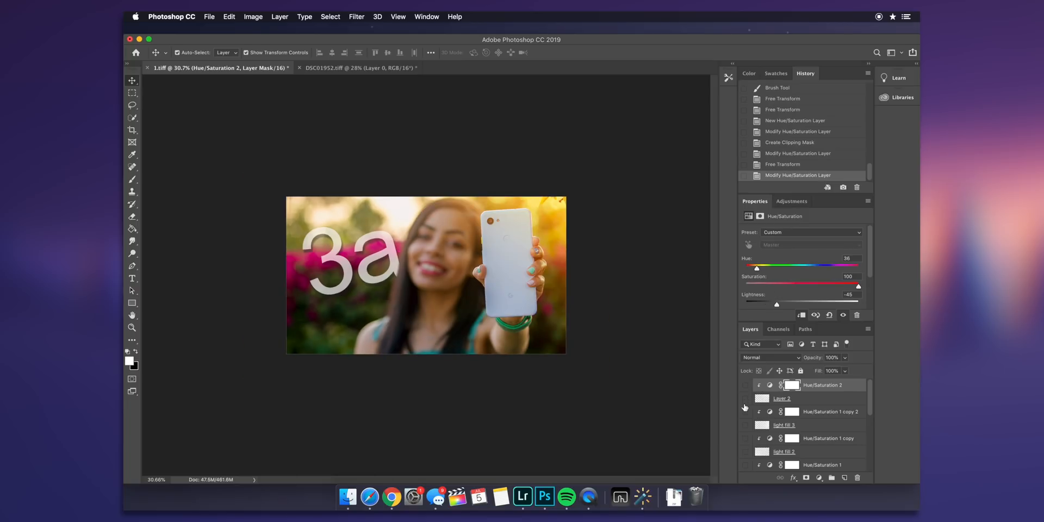
# - Delete the Hue/Saturation 2 layer and make all the light fill layers visible
pyautogui.click(745, 398)
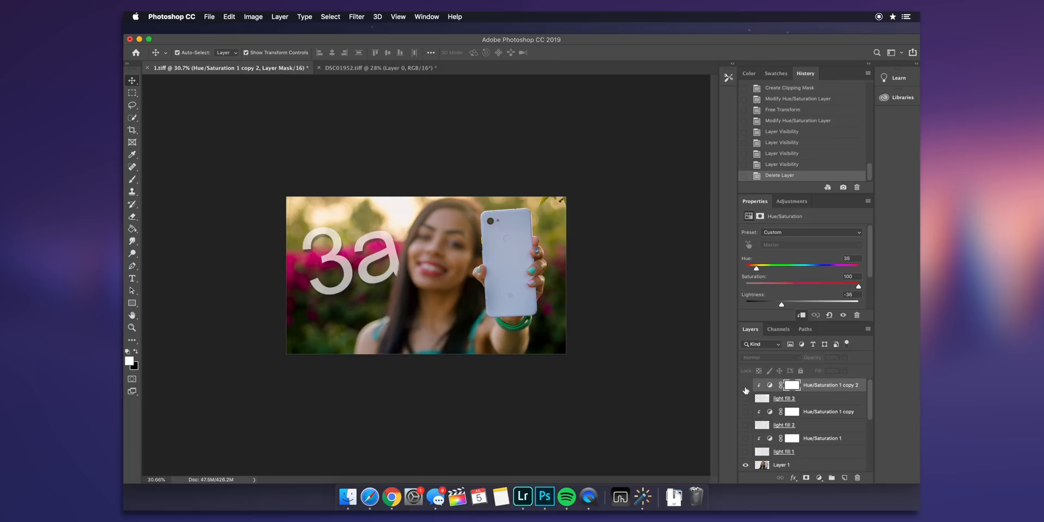
pyautogui.click(745, 385)
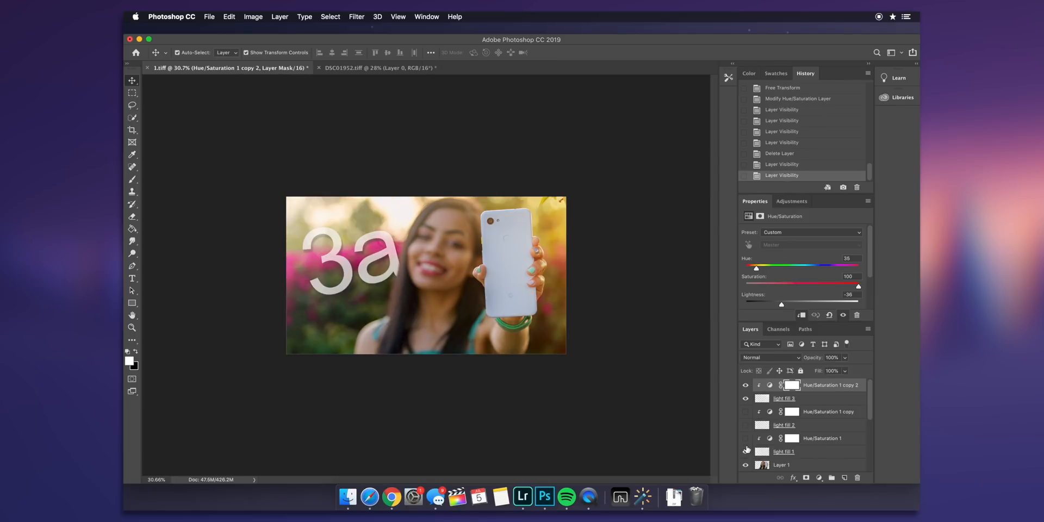
pyautogui.click(747, 451)
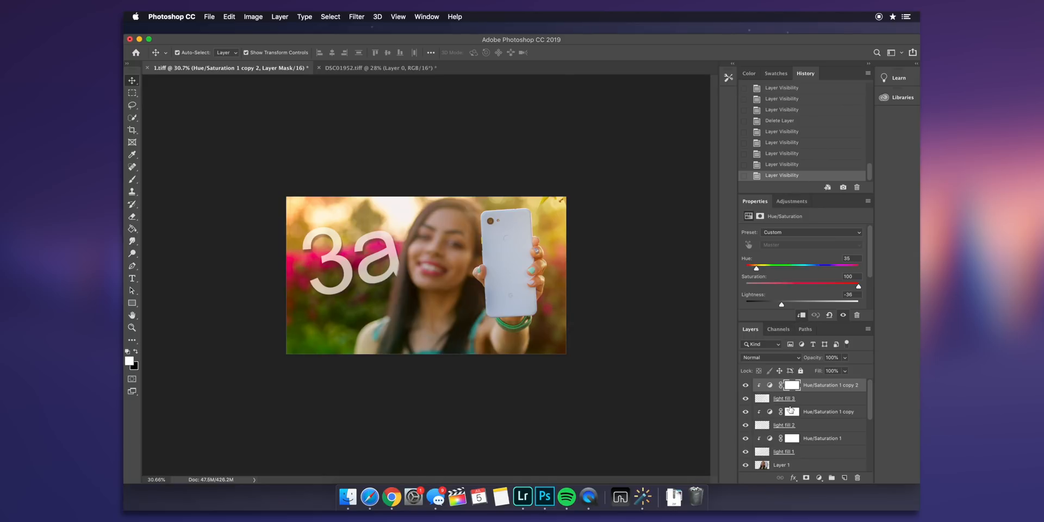
pyautogui.scroll(-3)
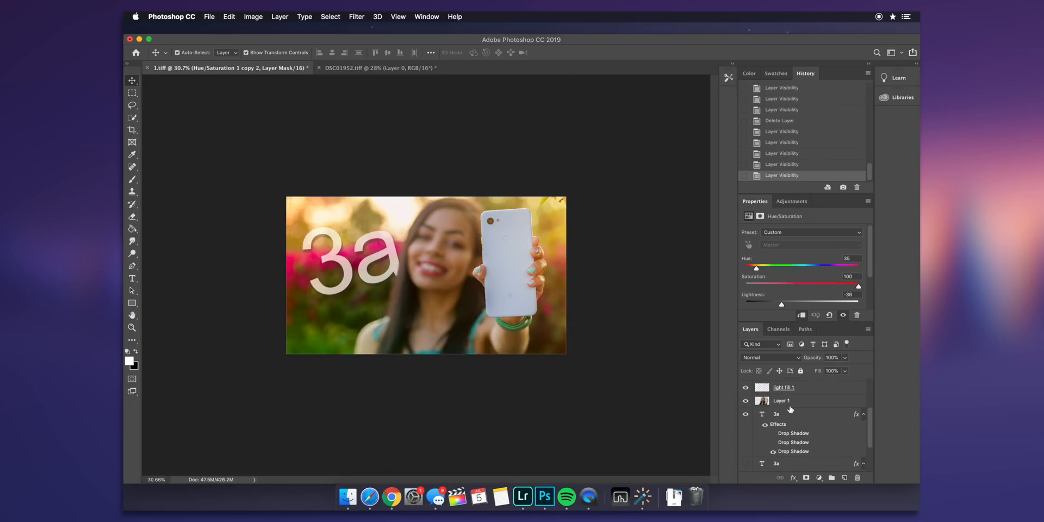
# - Free Transform the 3a text layer, scaling it larger and repositioning it
pyautogui.click(776, 415)
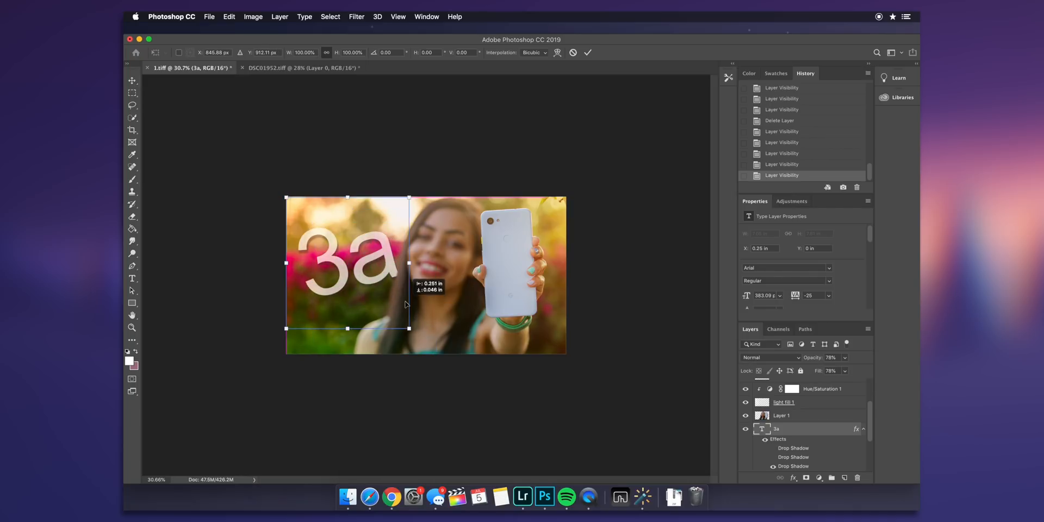
pyautogui.moveTo(408, 328); pyautogui.dragTo(449, 370)
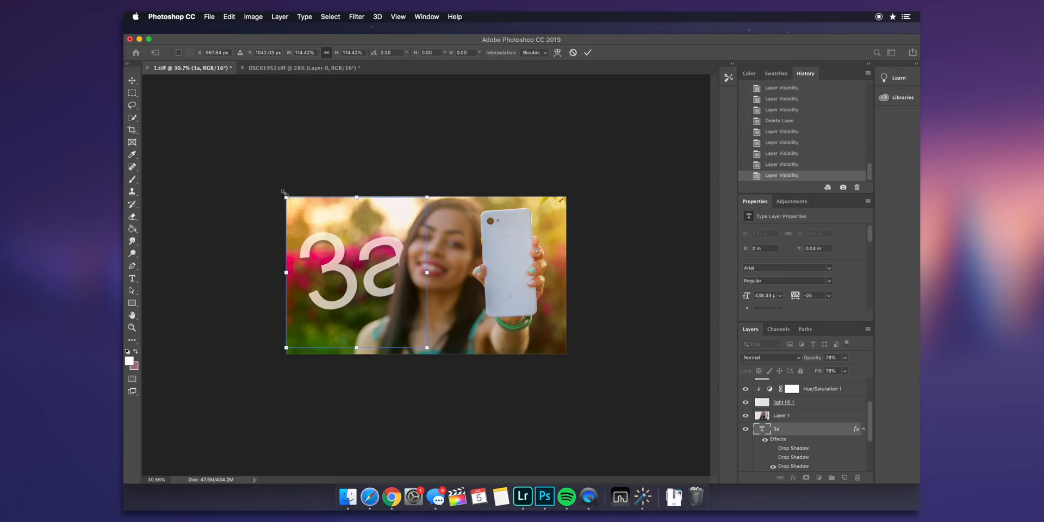
pyautogui.moveTo(286, 197); pyautogui.dragTo(298, 210)
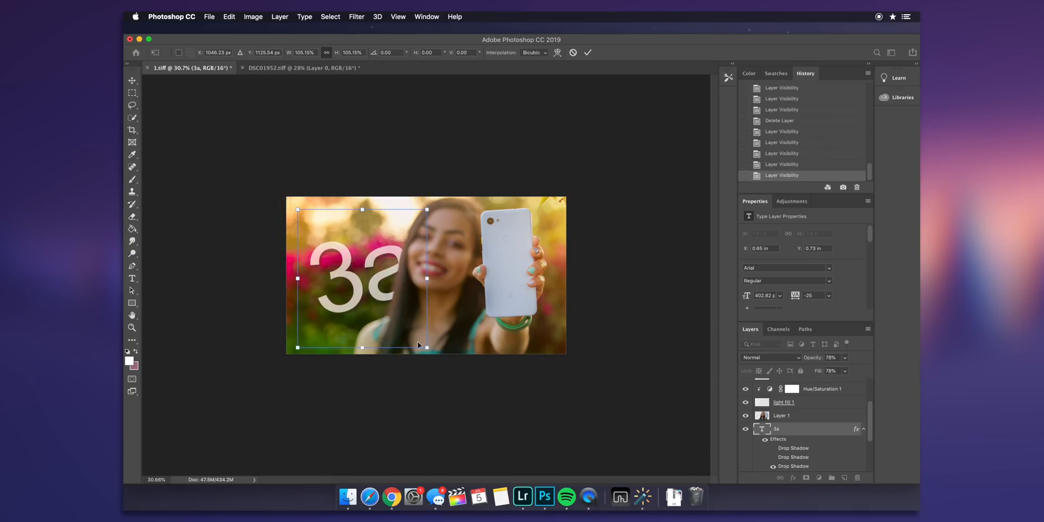
pyautogui.moveTo(426, 347); pyautogui.dragTo(413, 333)
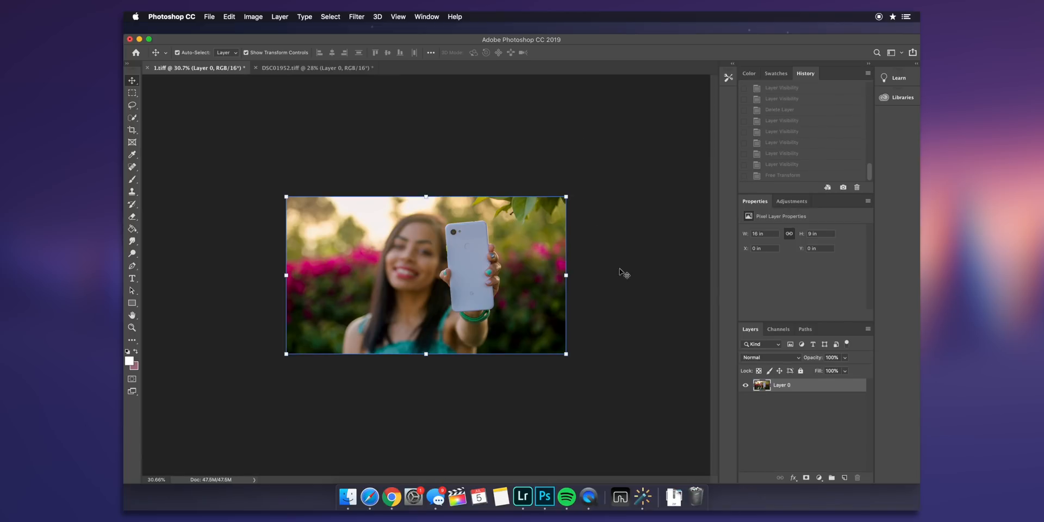
# - Return to the latest History state and toggle the 3a text's Drop Shadow effects
pyautogui.click(782, 175)
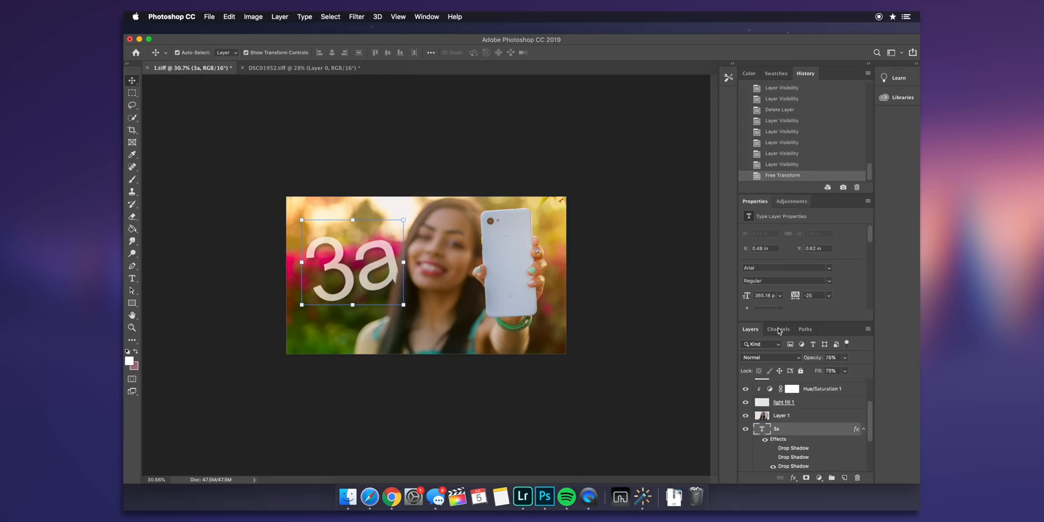
pyautogui.click(746, 415)
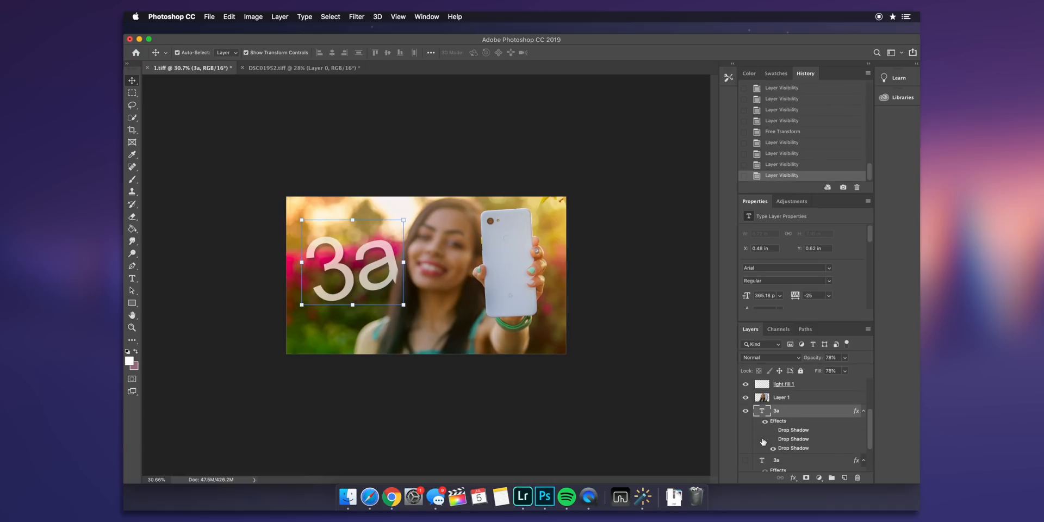
pyautogui.scroll(-3)
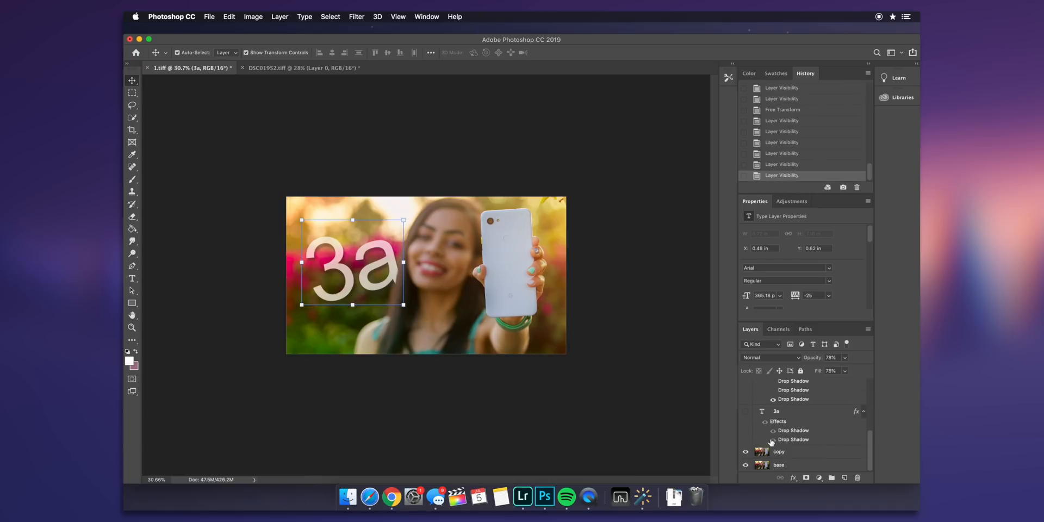
pyautogui.click(746, 465)
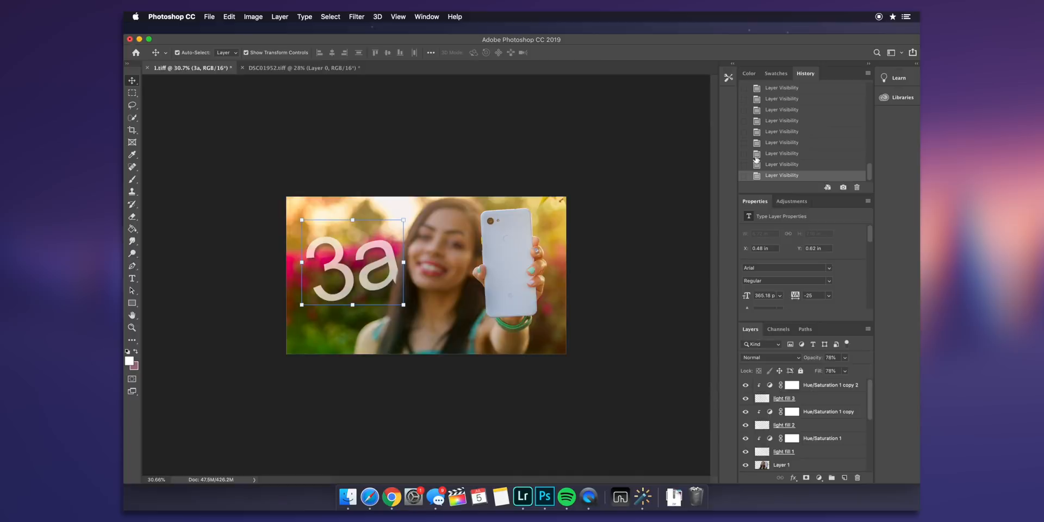
pyautogui.click(567, 499)
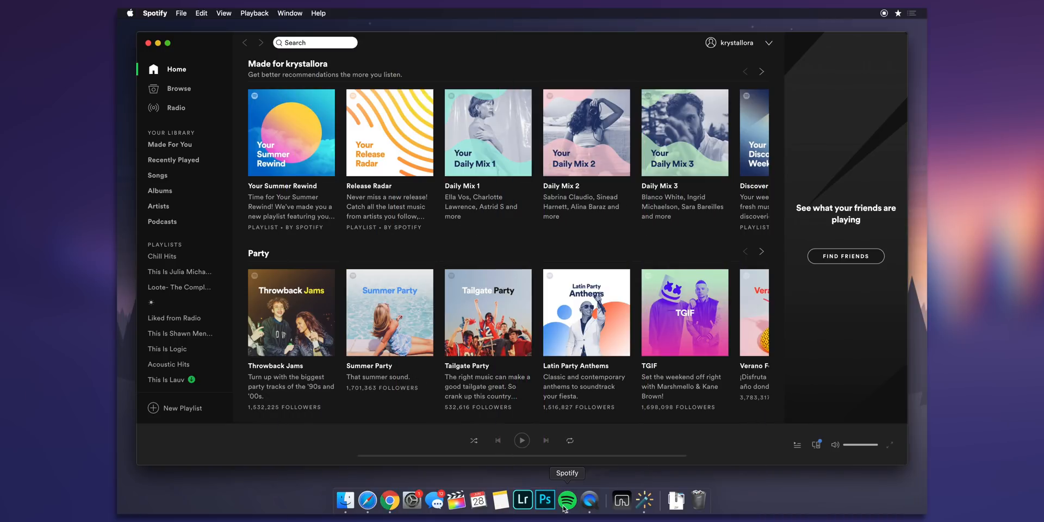
# - Show Spotify's Home view with personalised mixes and party playlists
pyautogui.click(179, 272)
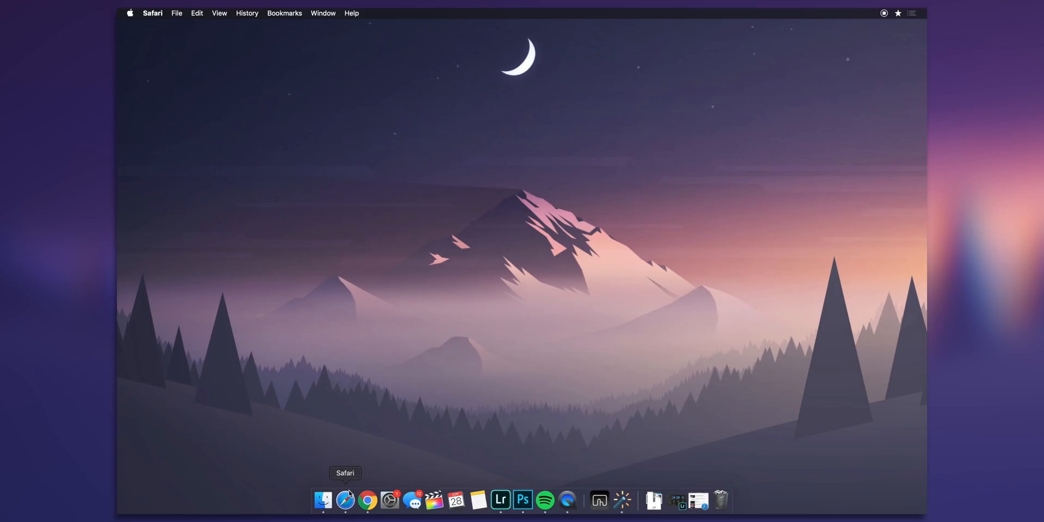
# - Play Ed Sheeran's Beautiful People video in picture-in-picture at the bottom right
pyautogui.click(345, 500)
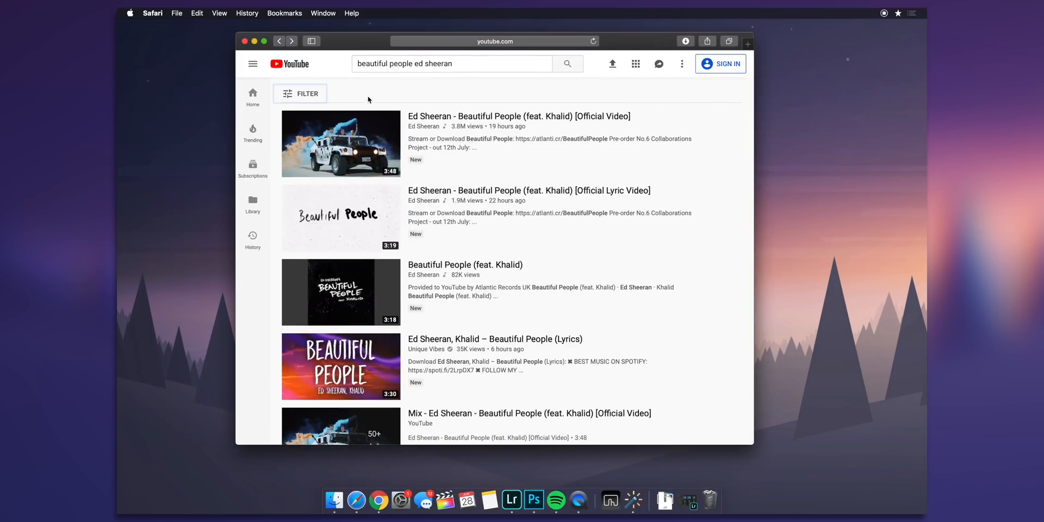
pyautogui.click(341, 144)
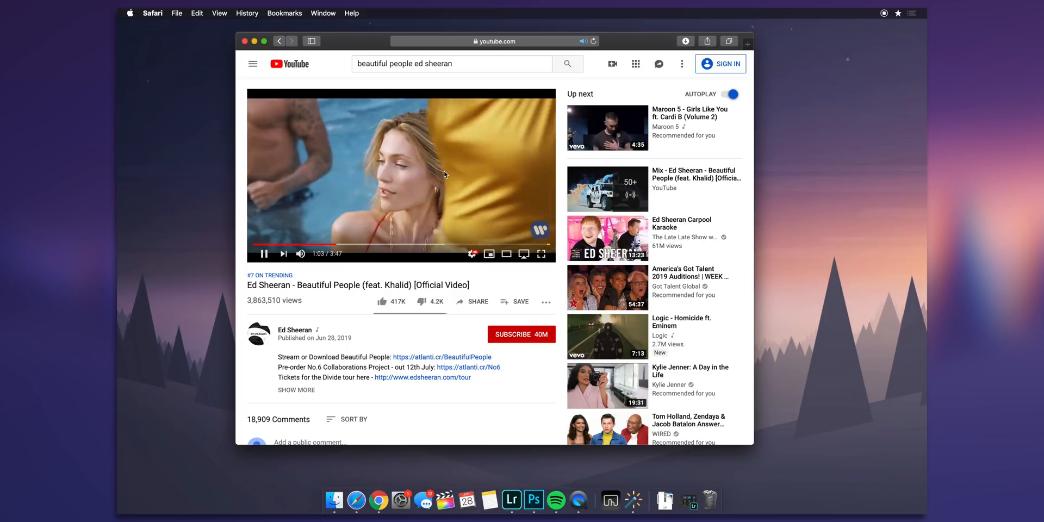
pyautogui.rightClick(433, 159)
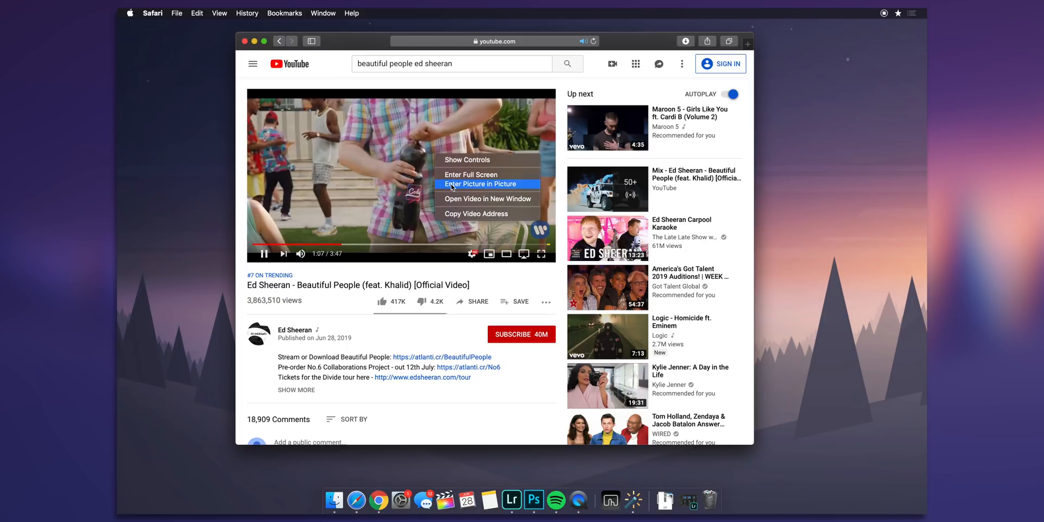
pyautogui.click(479, 184)
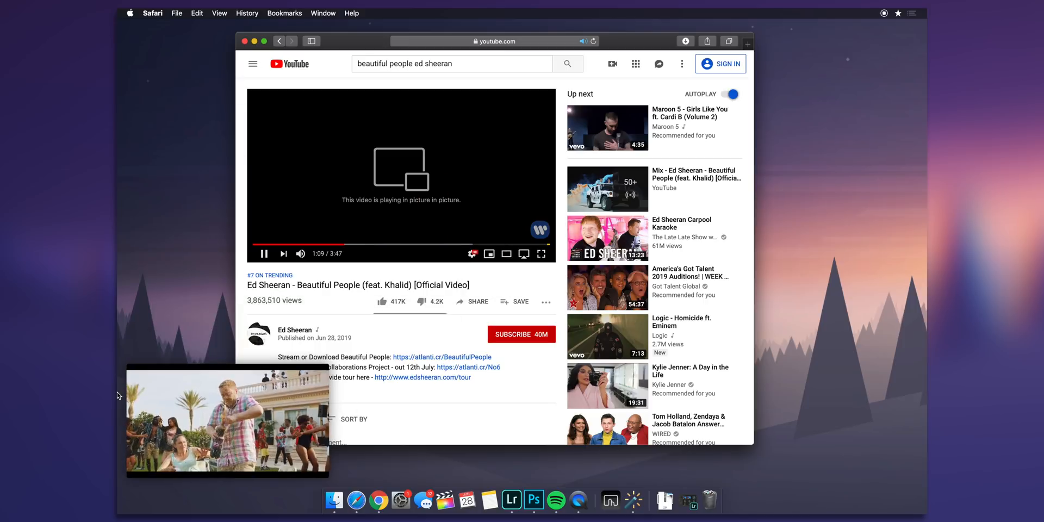
pyautogui.moveTo(226, 423); pyautogui.dragTo(816, 423)
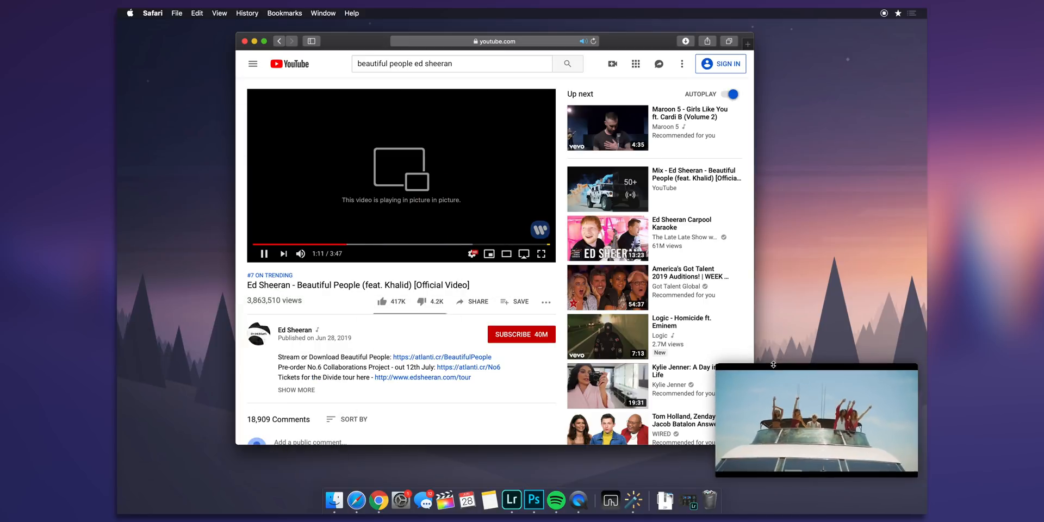